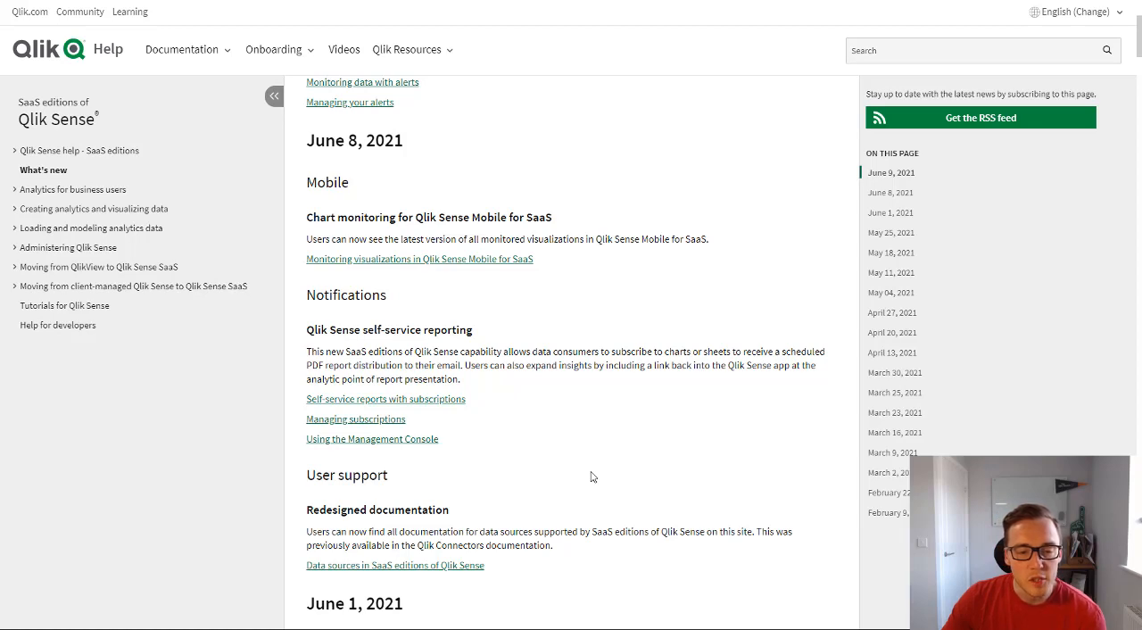
mouse_move(587, 490)
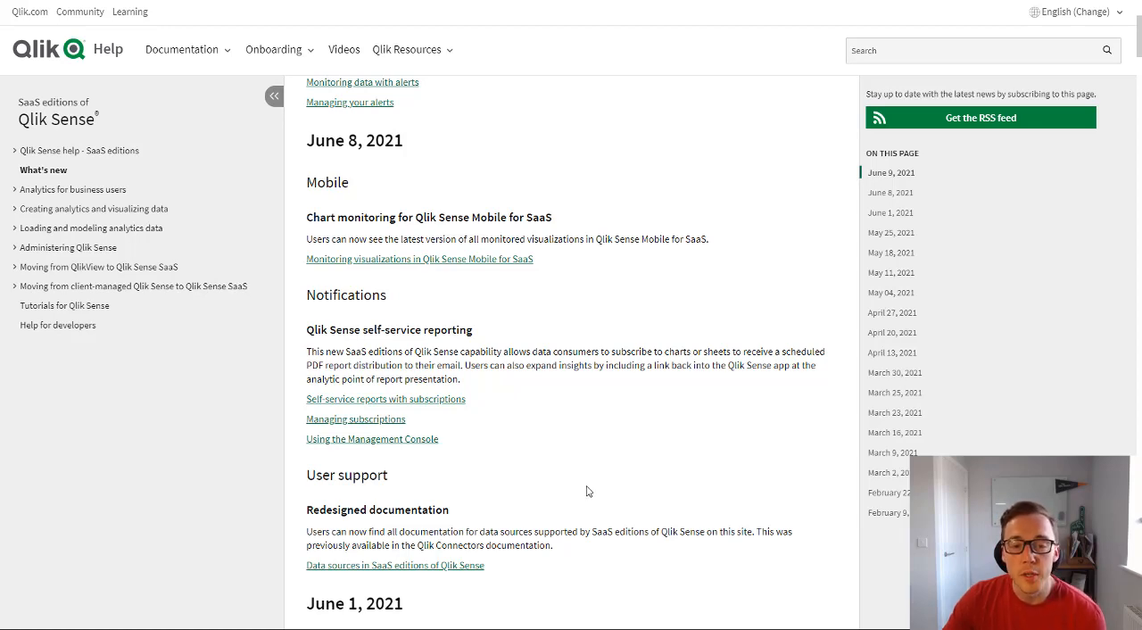
mouse_move(587, 492)
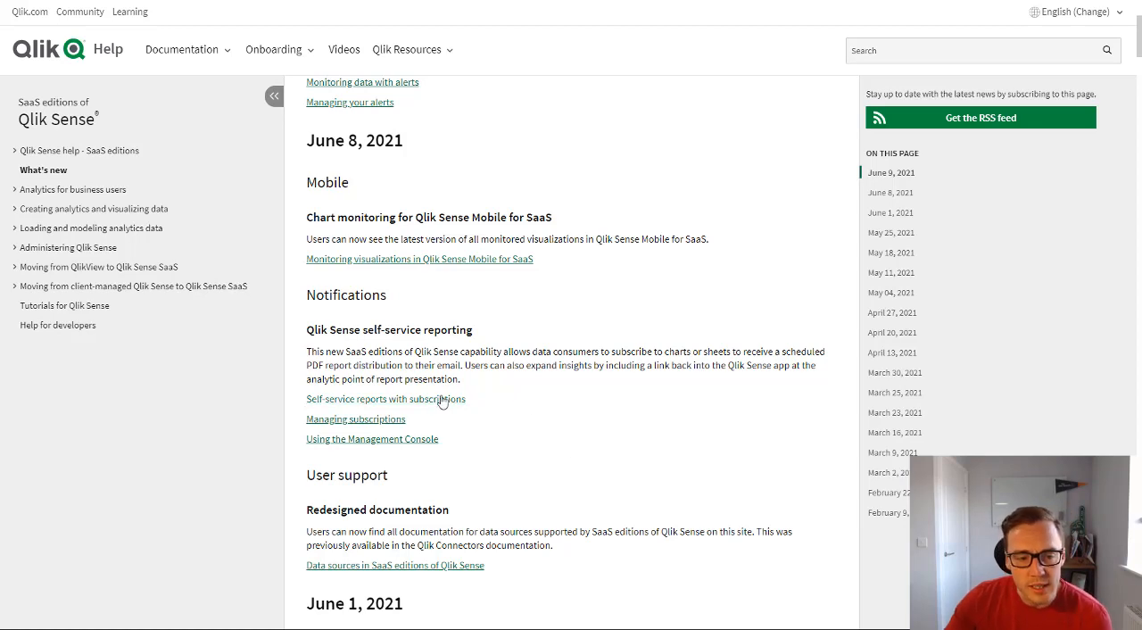
Open the Qlik Help article 'Self-service reports with subscriptions'
left_click(385, 400)
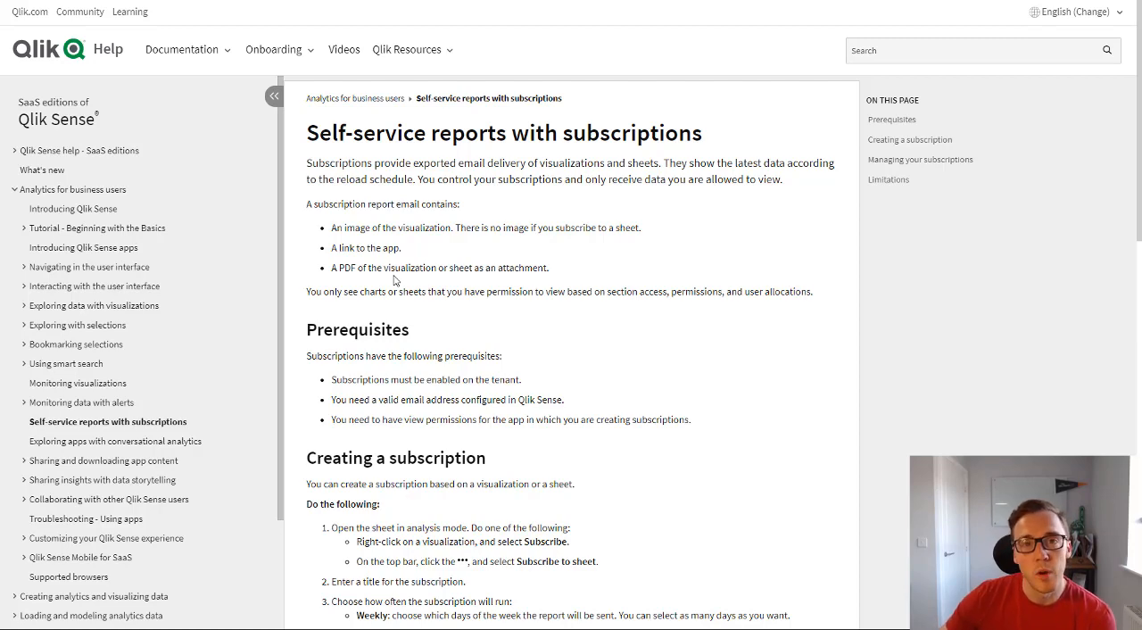
mouse_move(507, 200)
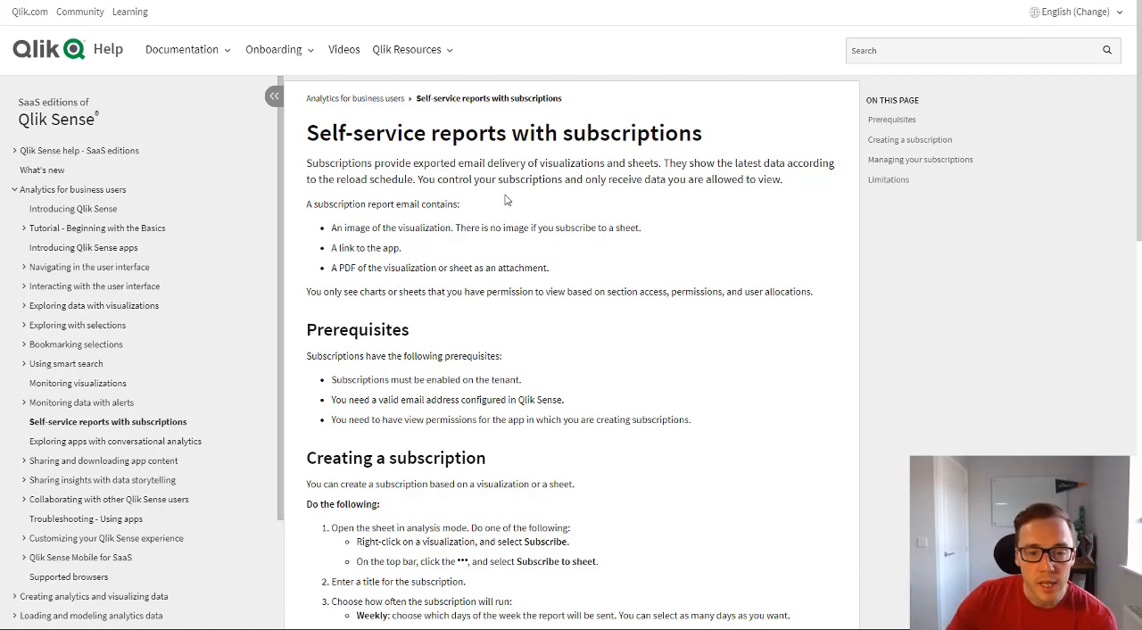
mouse_move(509, 204)
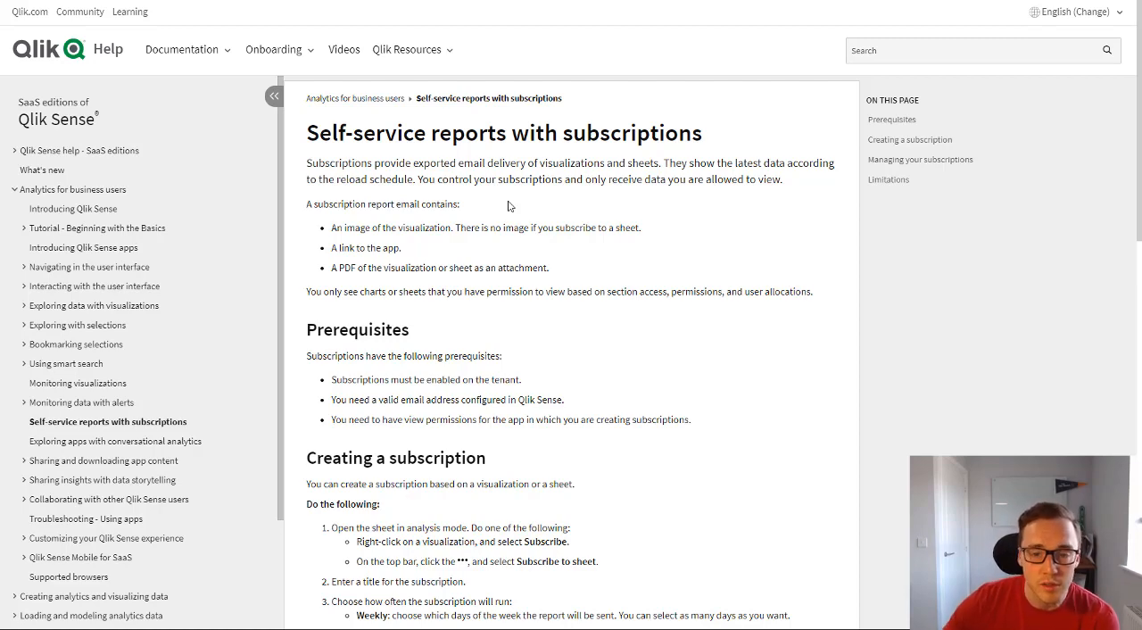
mouse_move(521, 250)
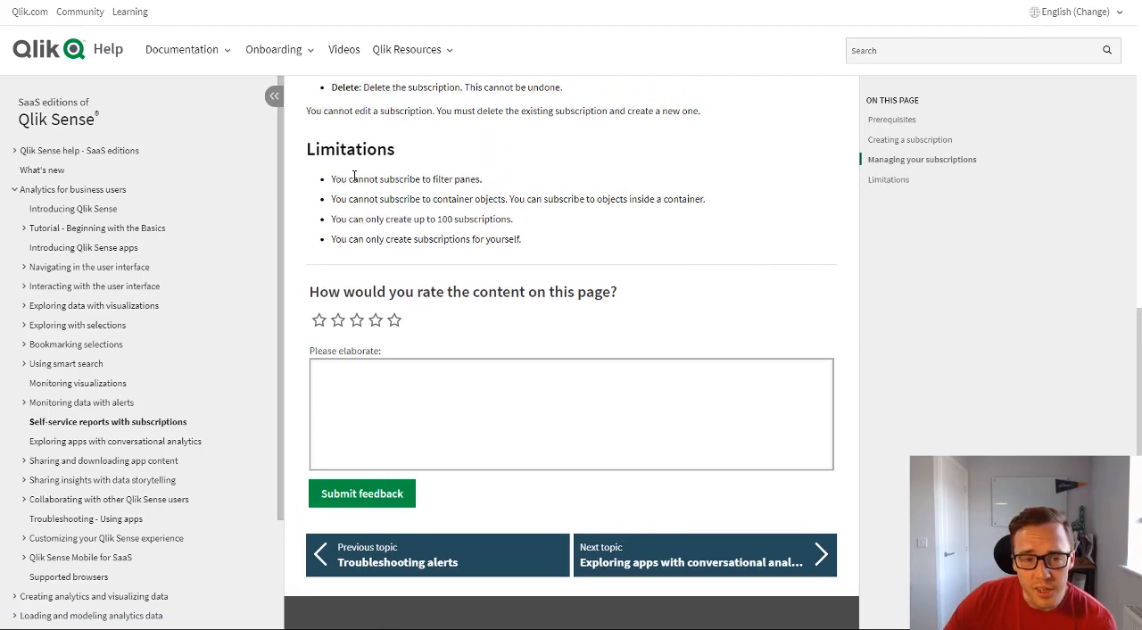
scroll("down", 3)
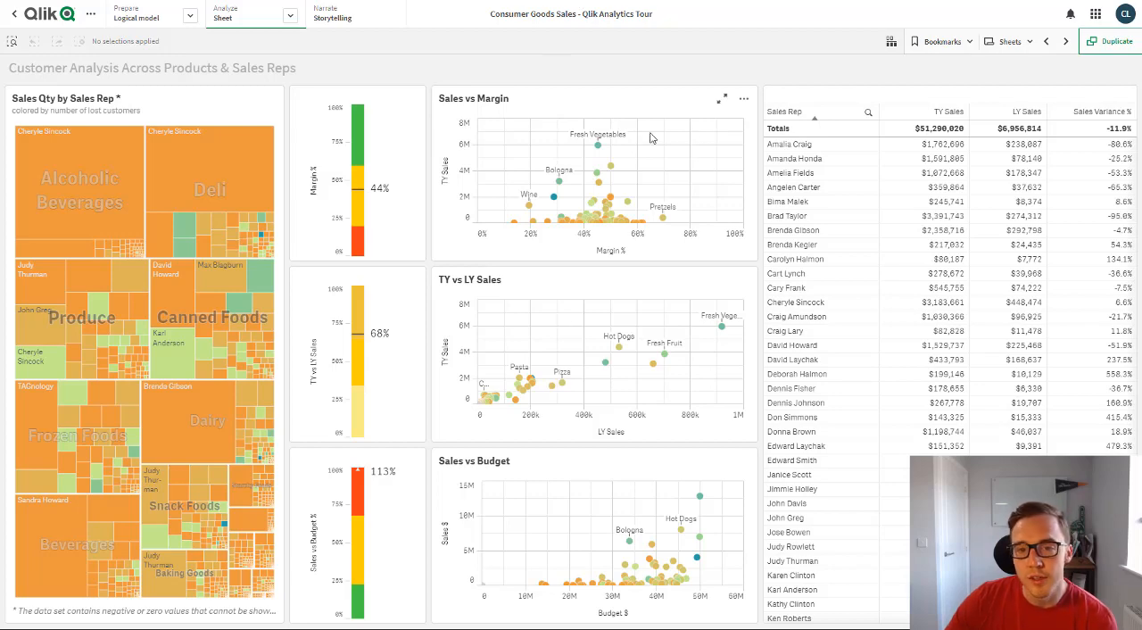
mouse_move(662, 170)
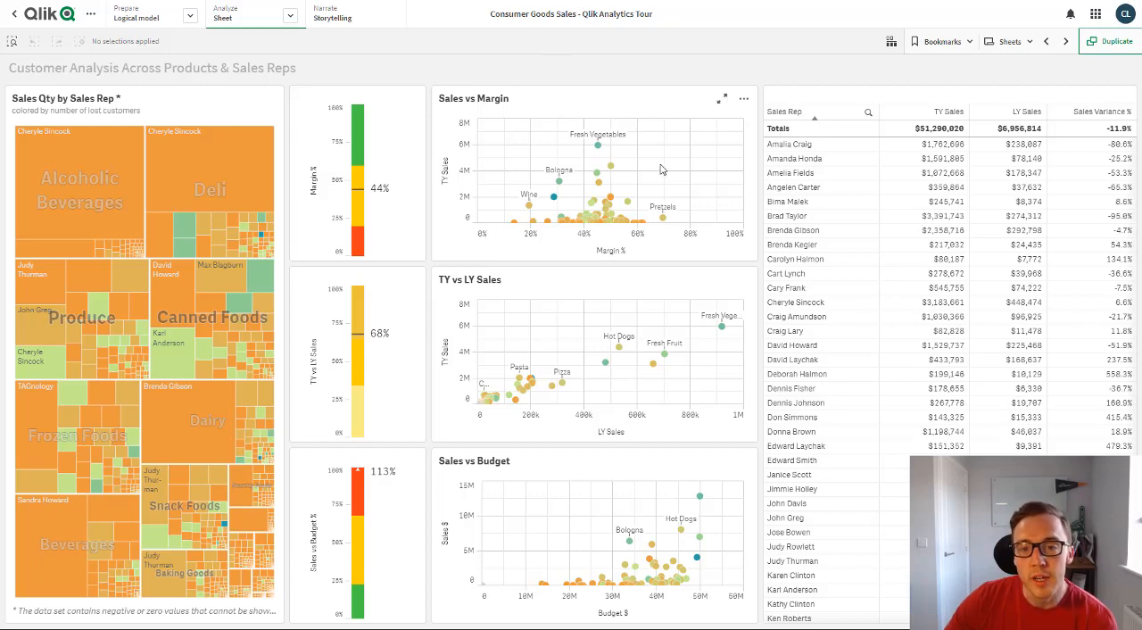
Subscribe to the Sales vs Margin chart weekly, choosing Monday as the delivery day
left_click(742, 98)
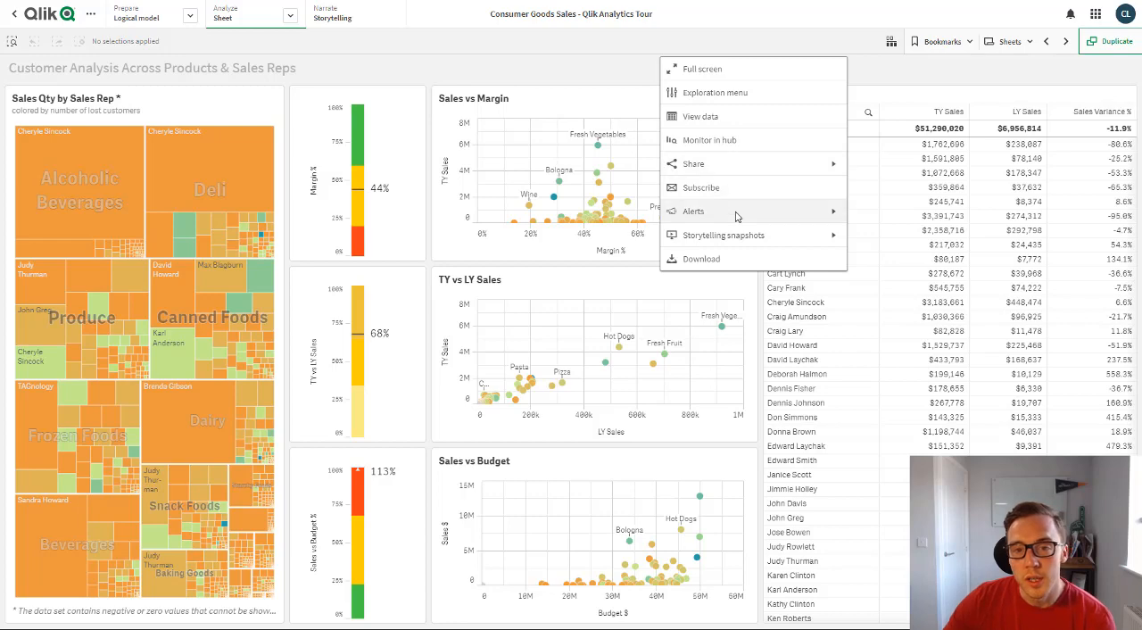
mouse_move(699, 187)
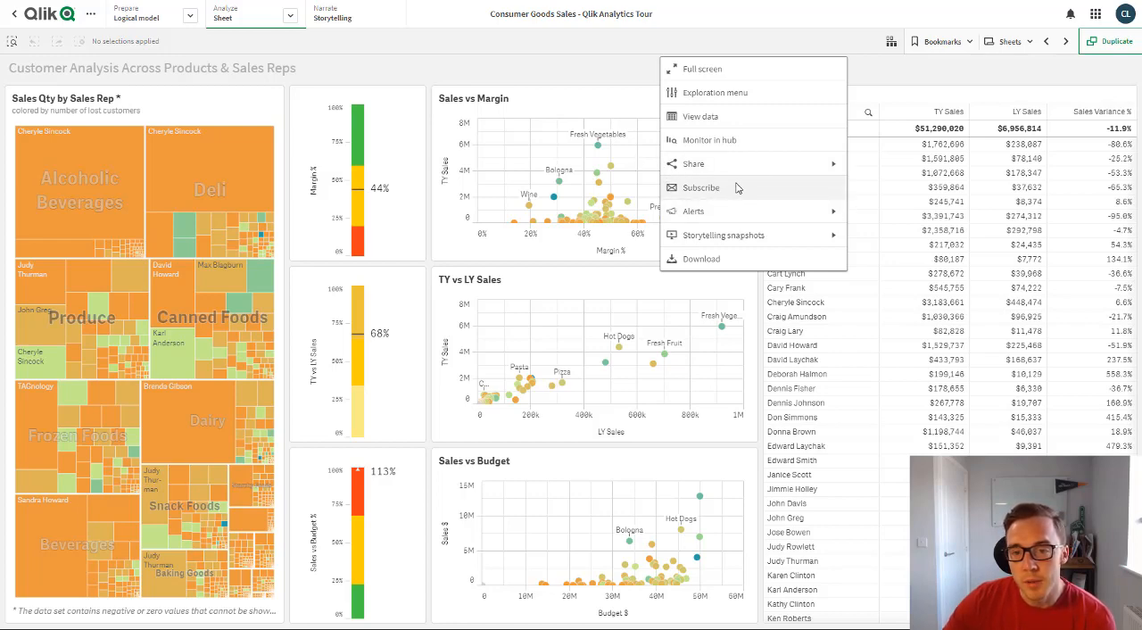
left_click(700, 187)
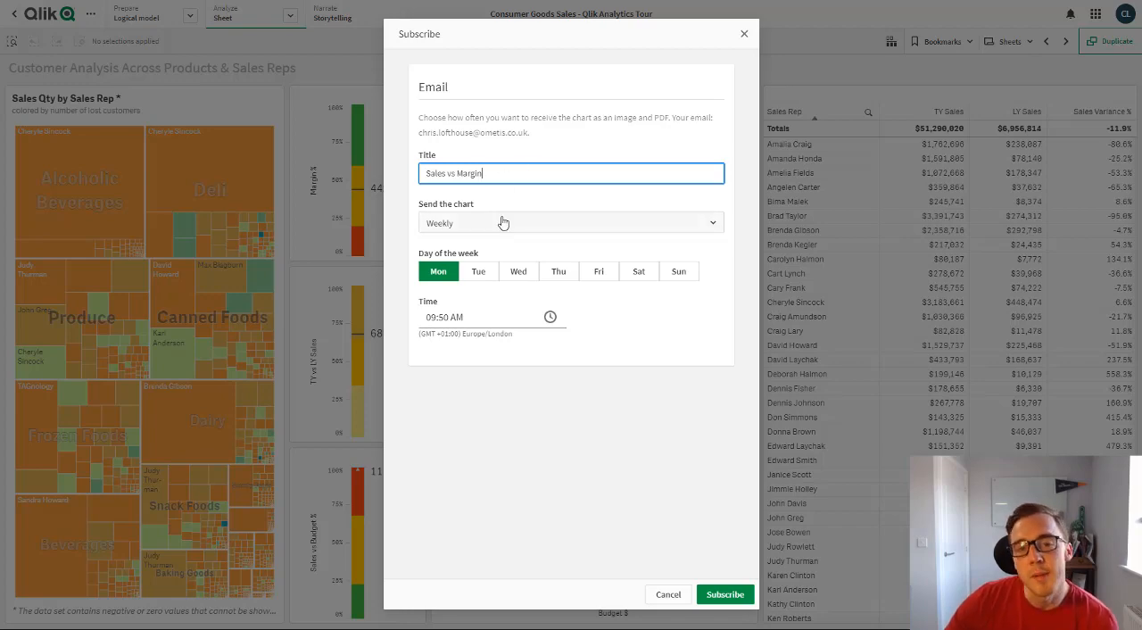
left_click(569, 221)
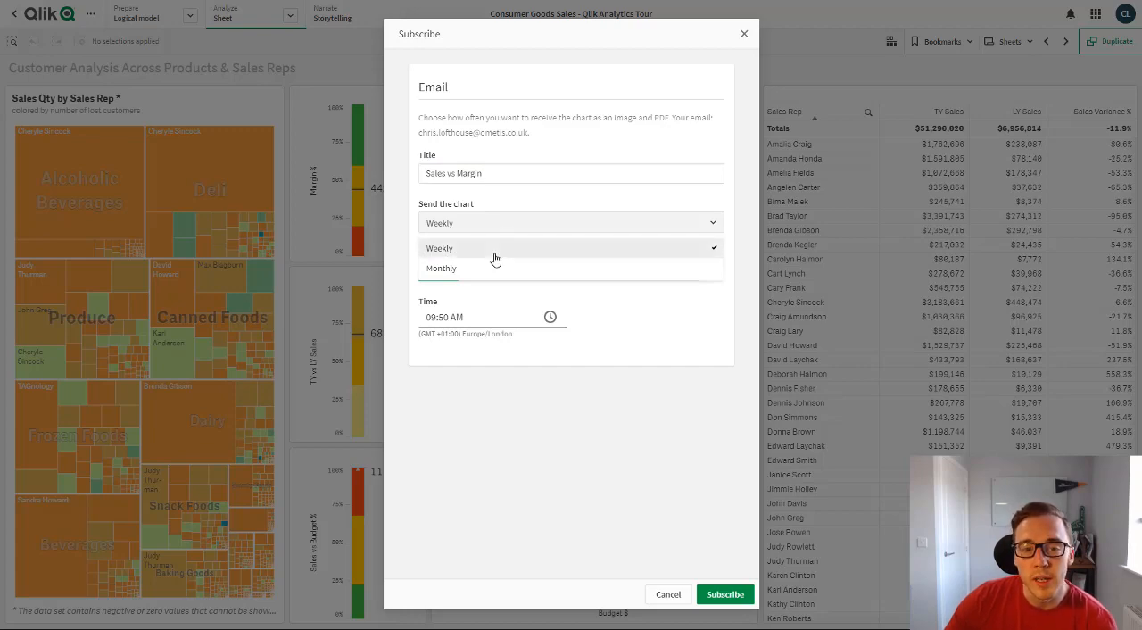
left_click(439, 248)
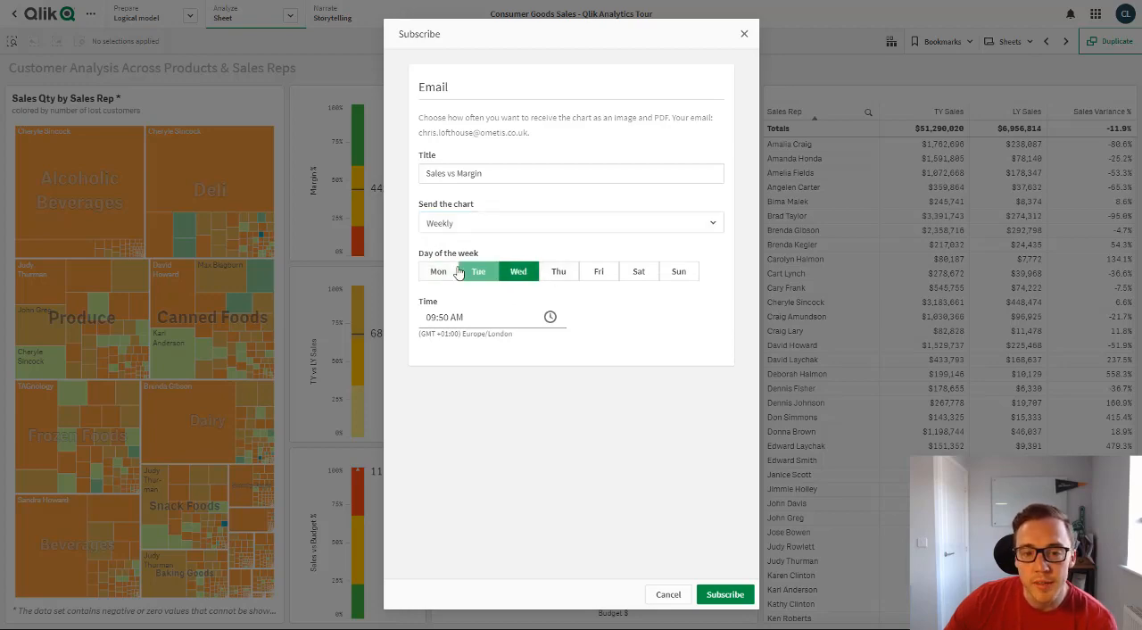
left_click(439, 271)
type("2")
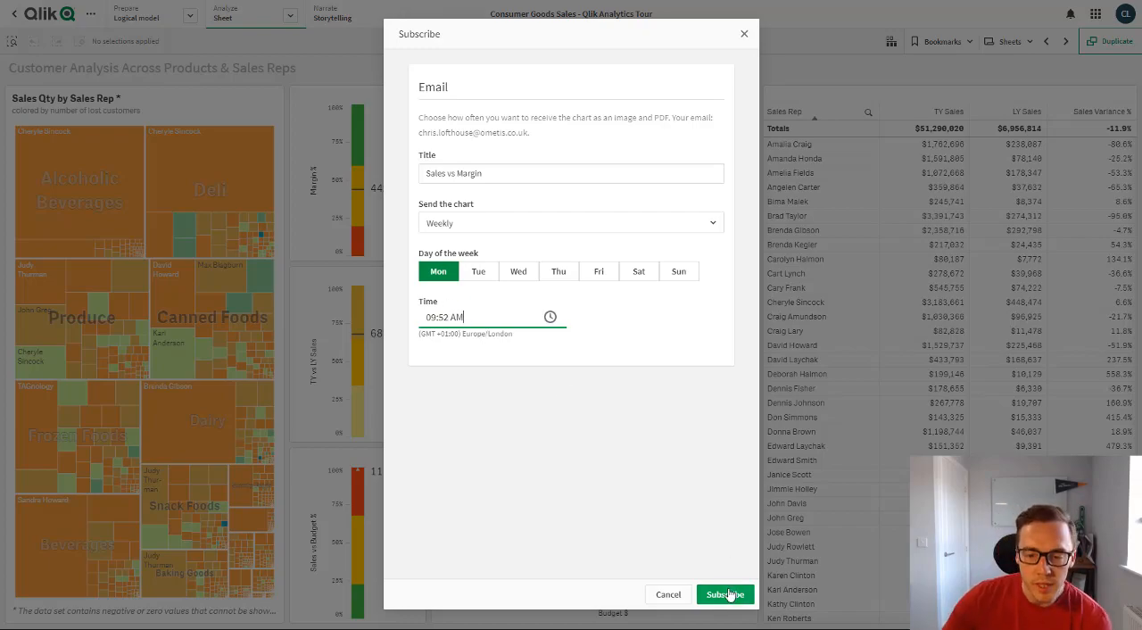
Confirm the chart subscription and snap the Qlik window beside Outlook's Alerts folder
left_click(724, 594)
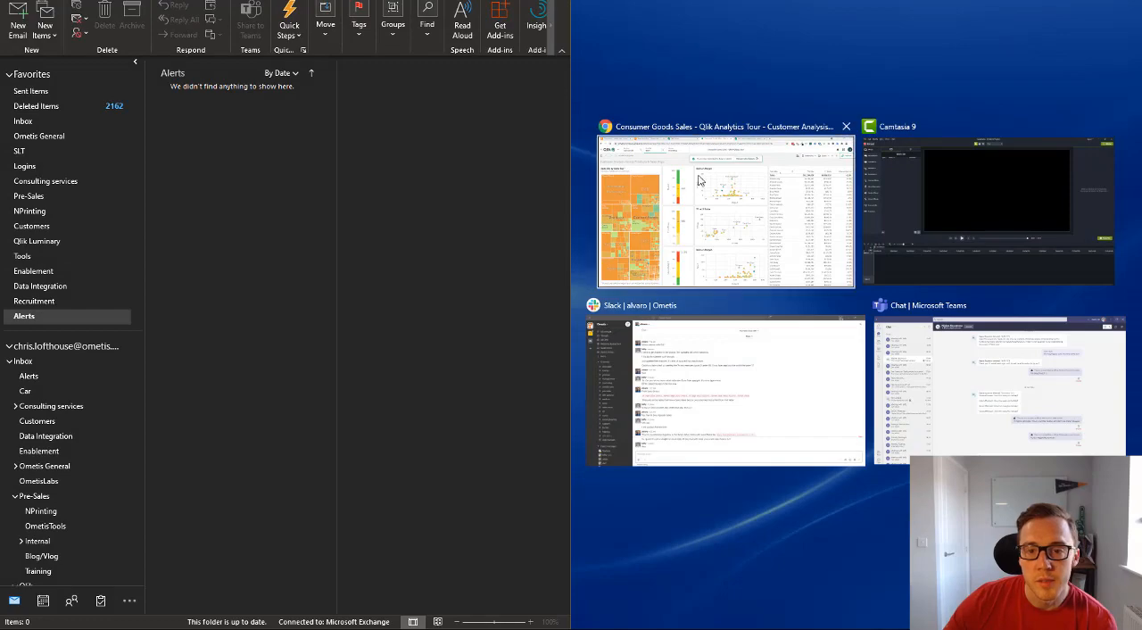
left_click(722, 210)
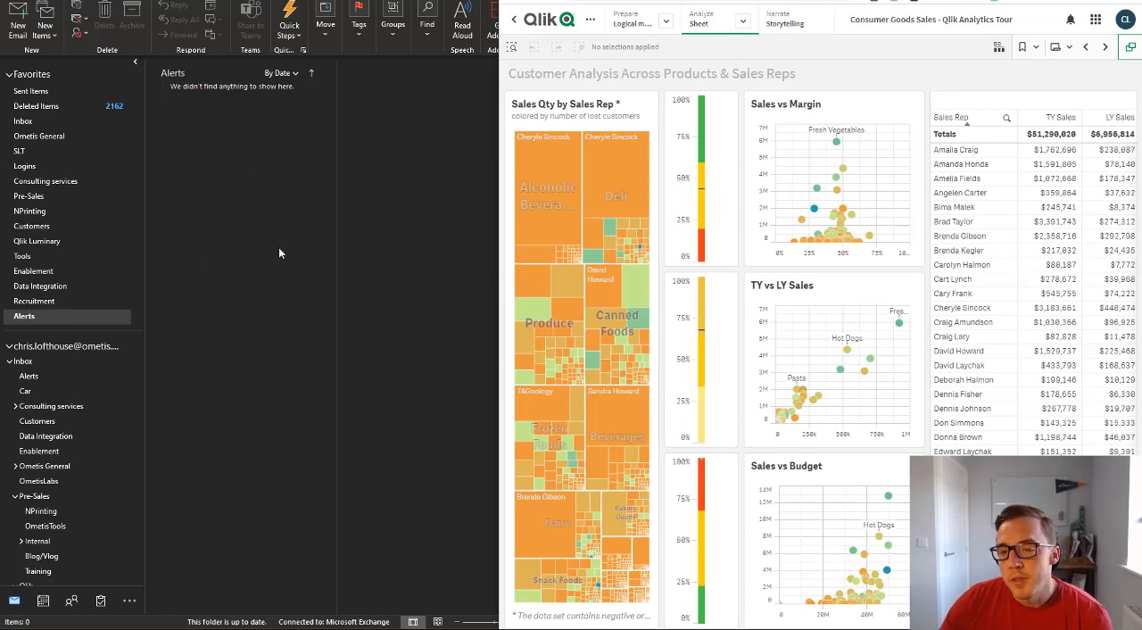
mouse_move(285, 248)
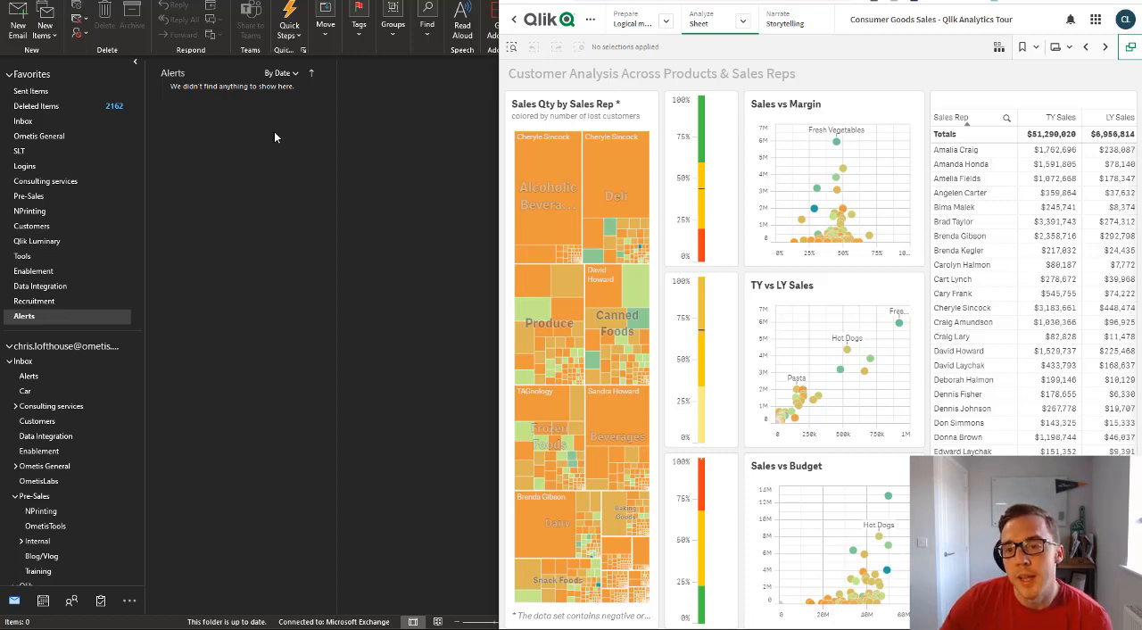
mouse_move(277, 189)
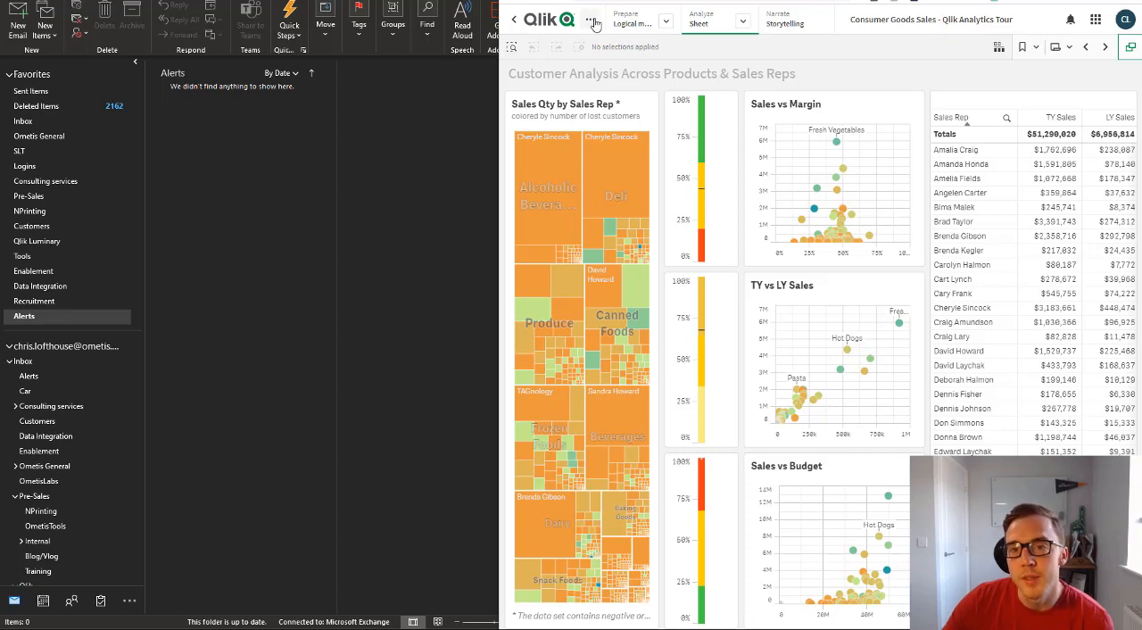
Subscribe to the whole Customer Analysis sheet weekly on Monday with delivery time 09:53
left_click(594, 19)
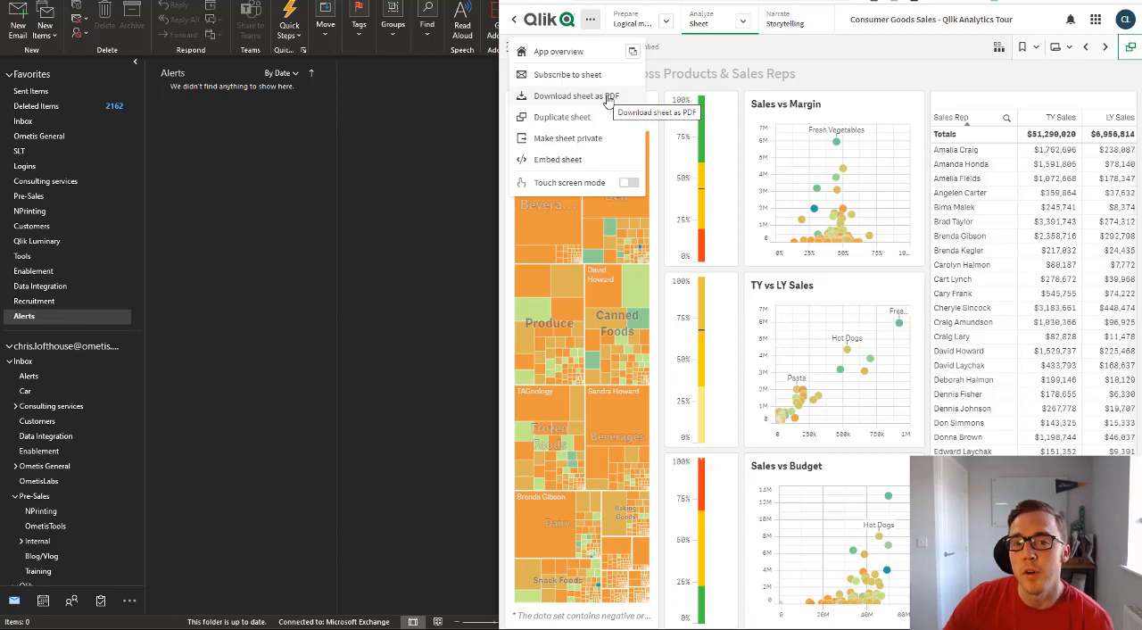
mouse_move(607, 81)
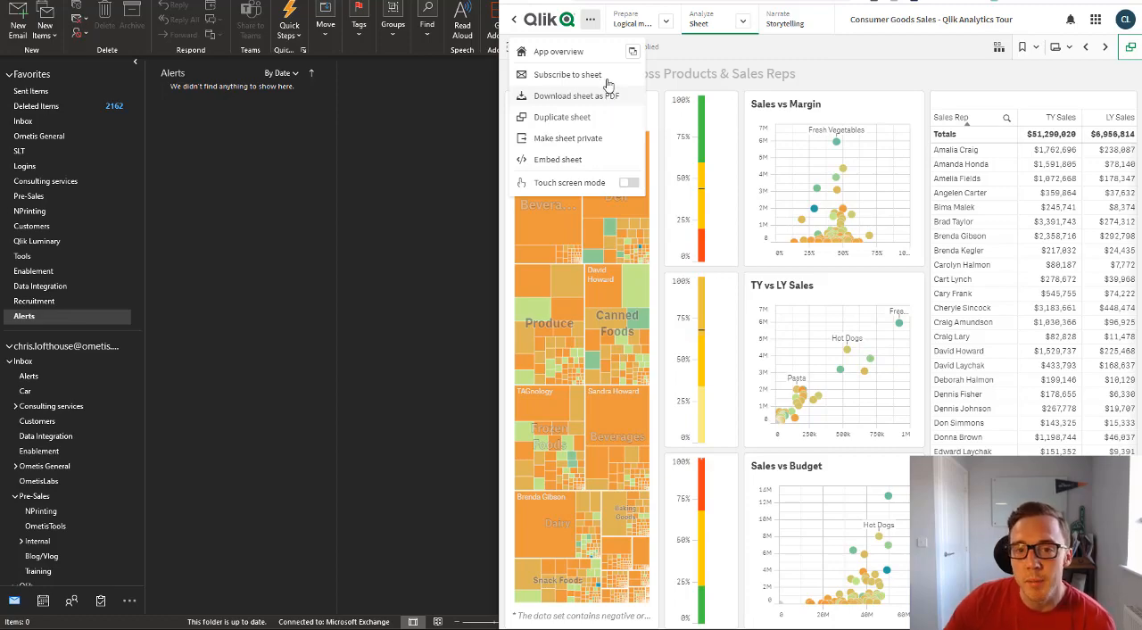
left_click(567, 75)
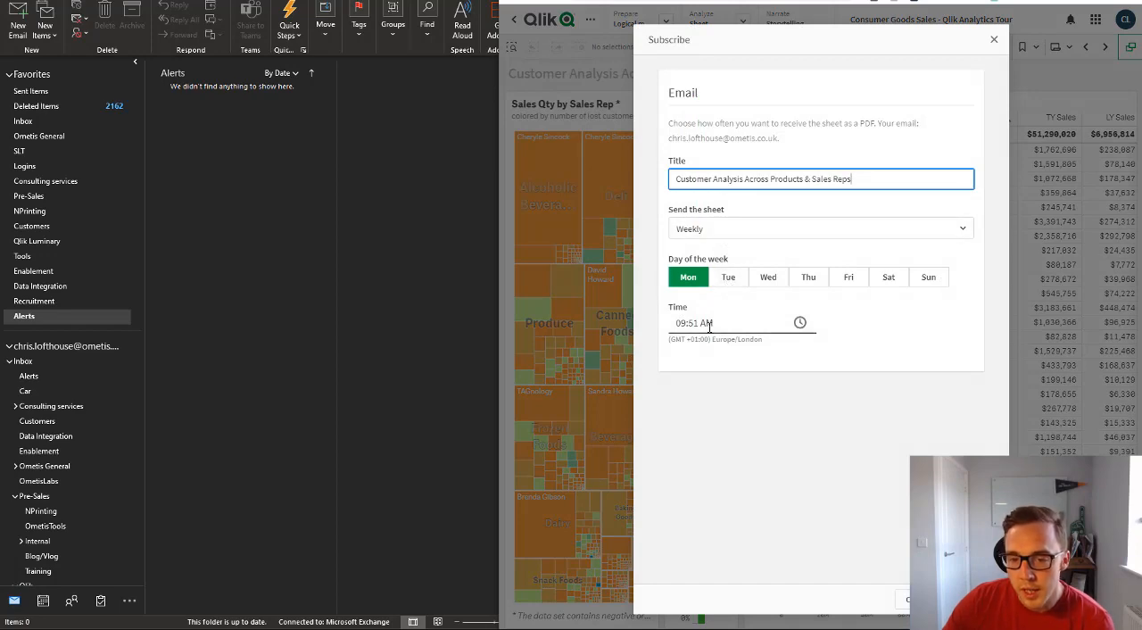
left_click(696, 323)
type("3")
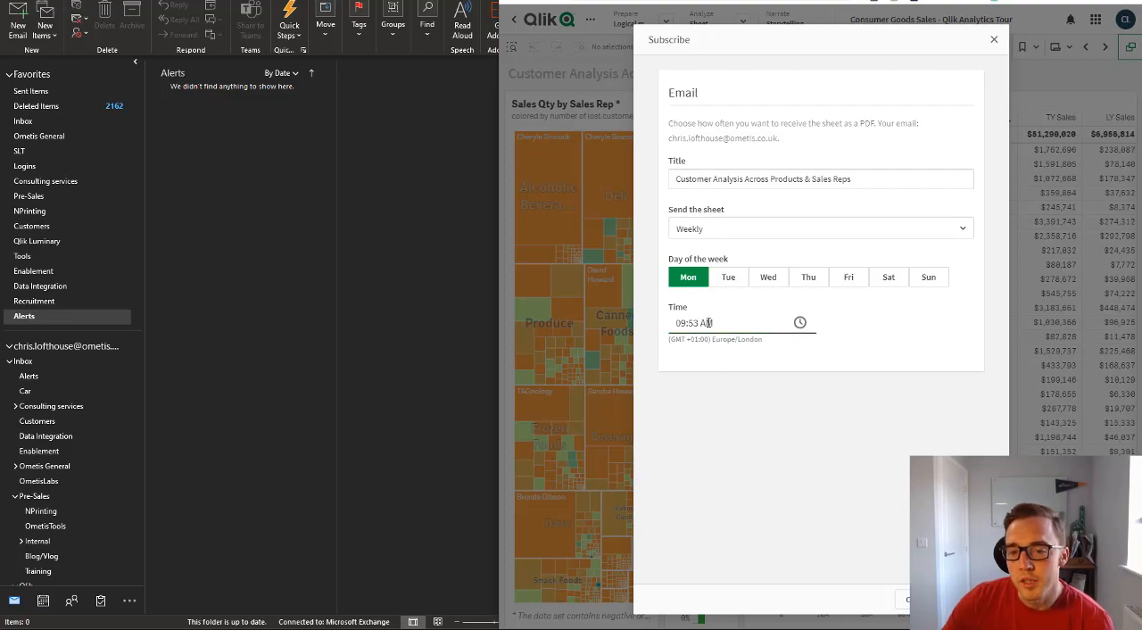
left_click(910, 599)
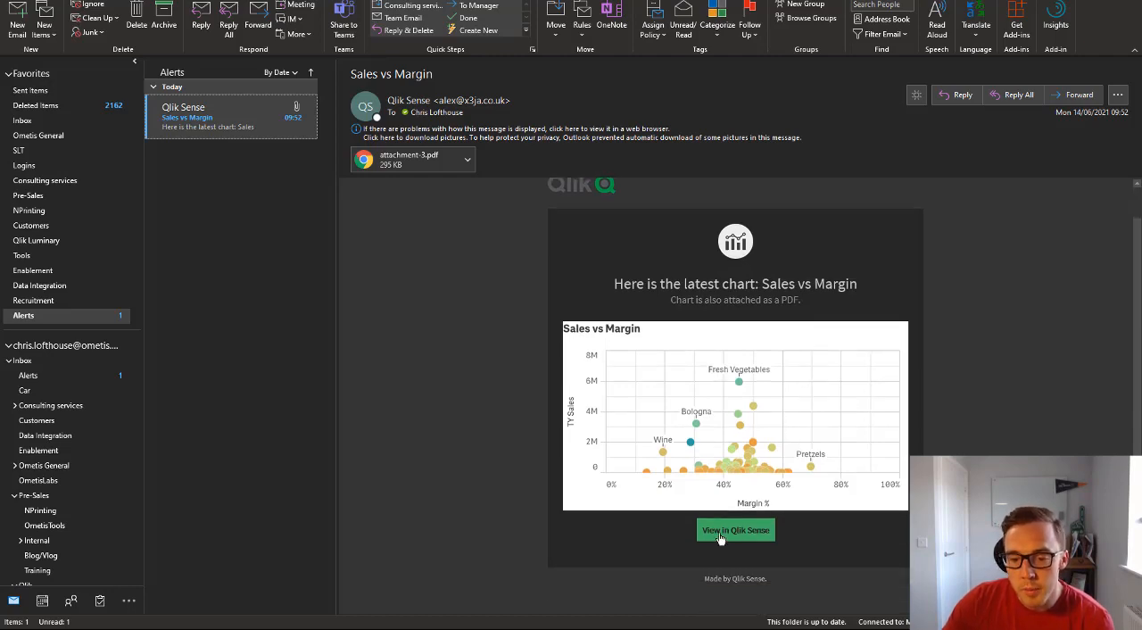
mouse_move(735, 530)
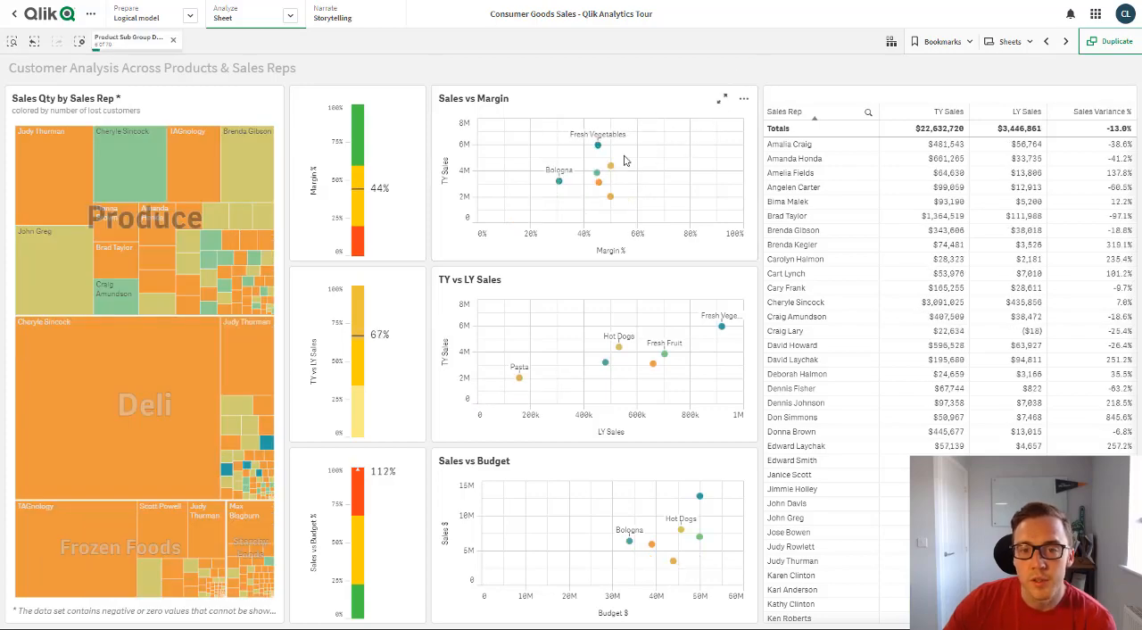
Subscribe to weekly Monday emails of the Sales vs Margin chart
left_click(742, 99)
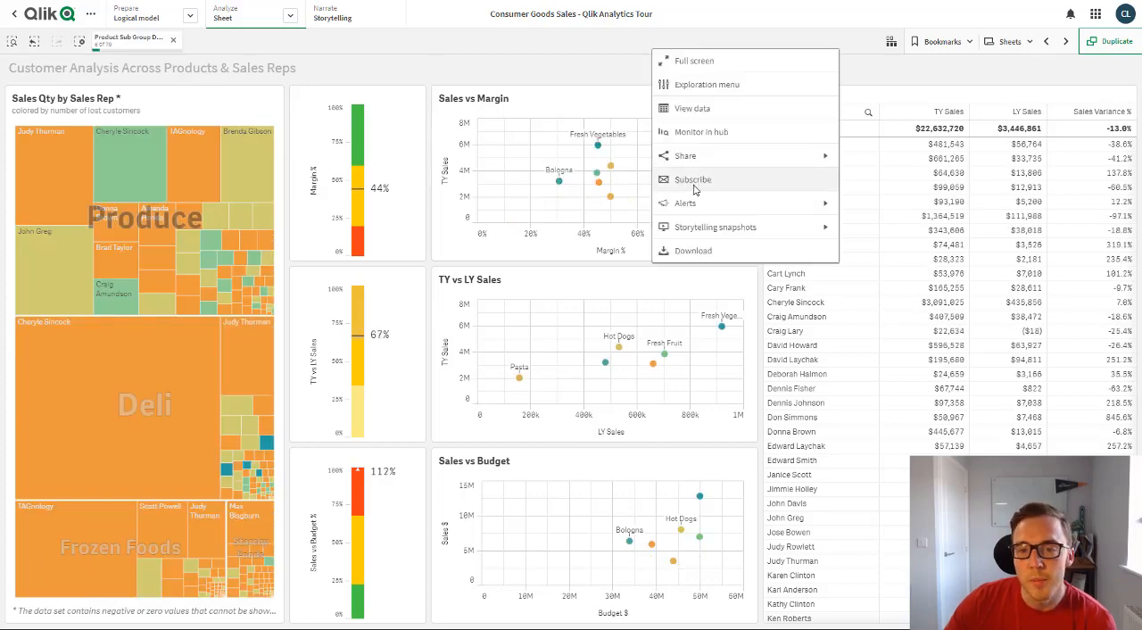
left_click(693, 178)
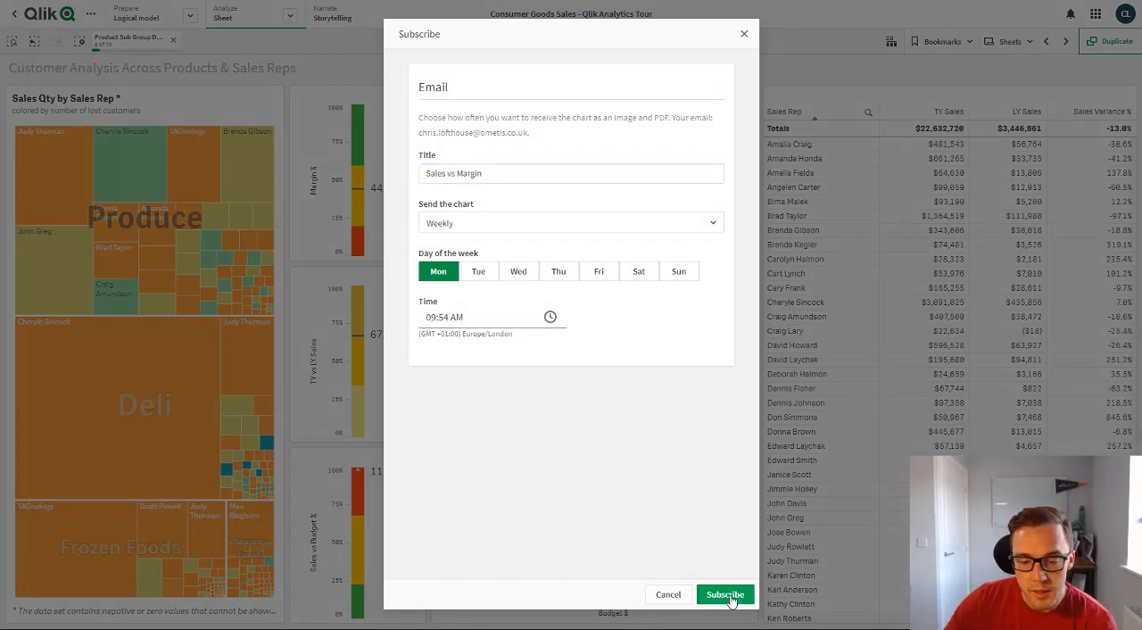
left_click(724, 594)
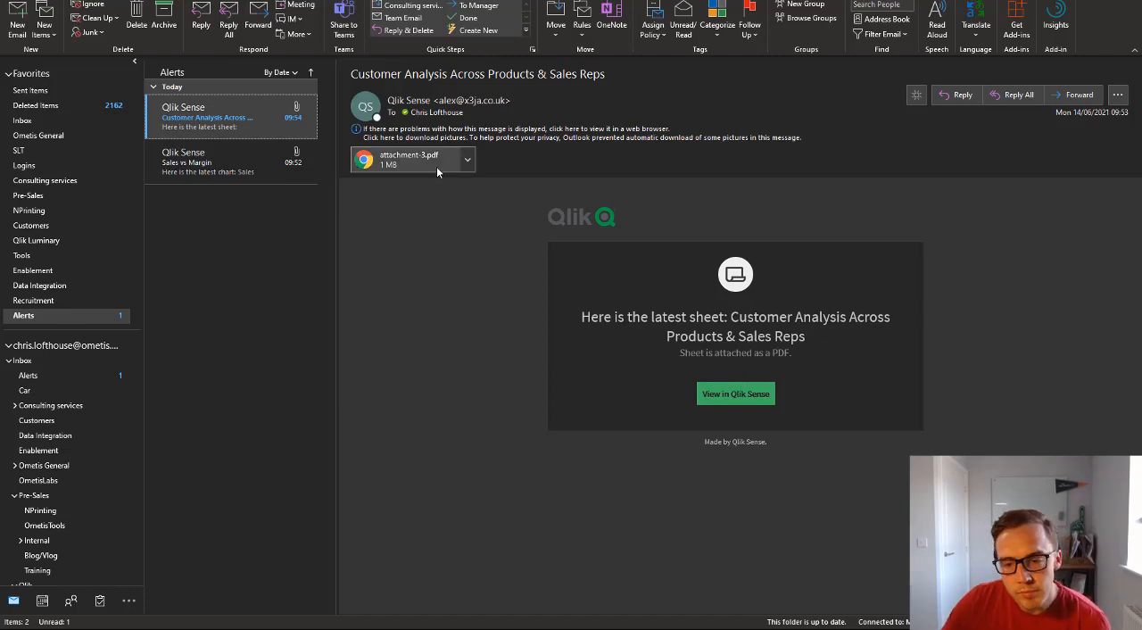
View the attached sheet PDF (attachment-3.pdf) zoomed to fit the whole page
left_click(735, 393)
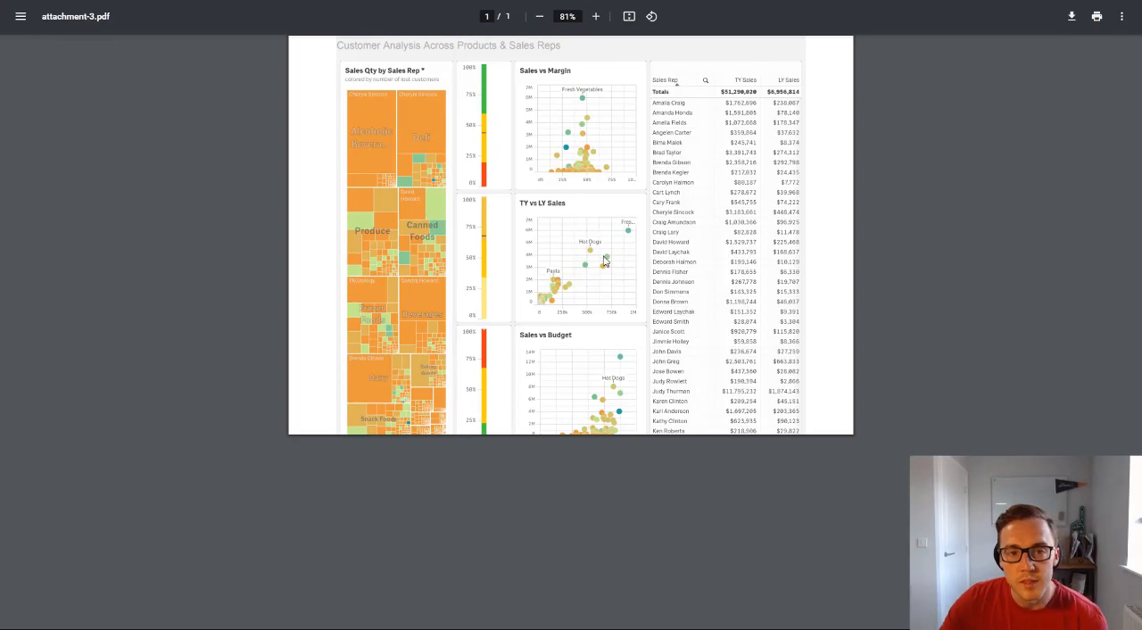
left_click(538, 16)
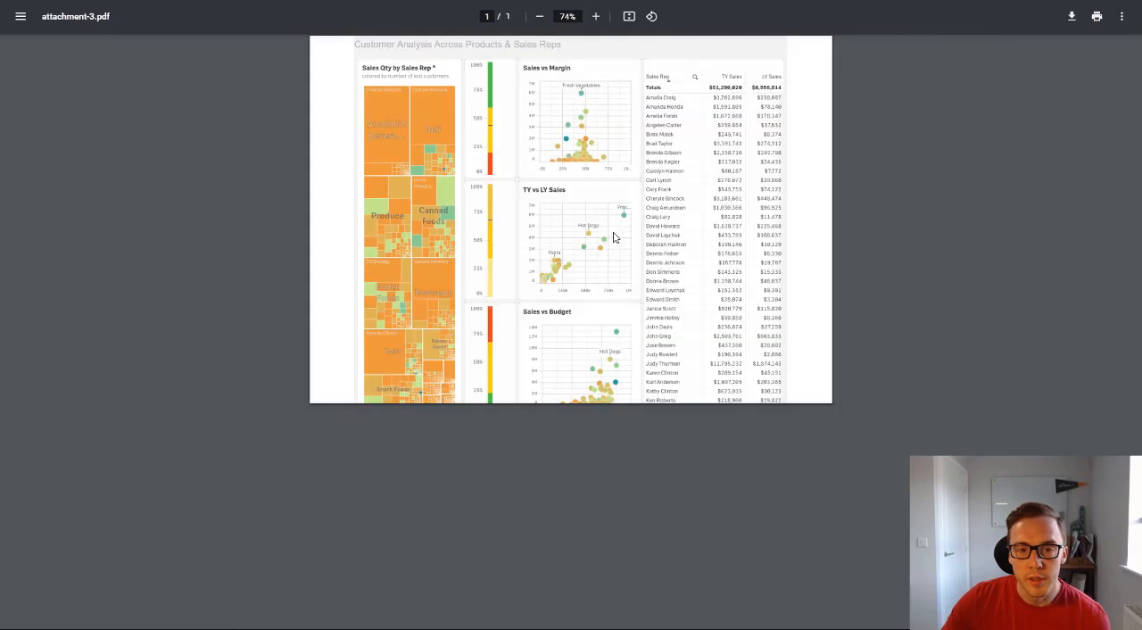
left_click(596, 16)
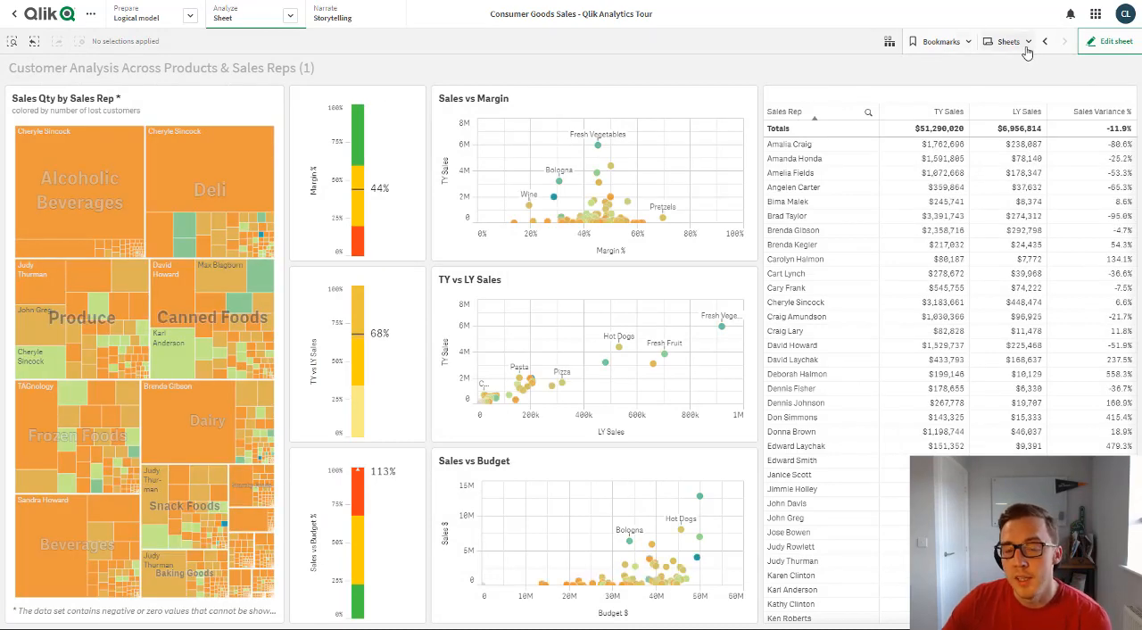
Show the app's sheet list with public sheets and My sheets
left_click(1009, 41)
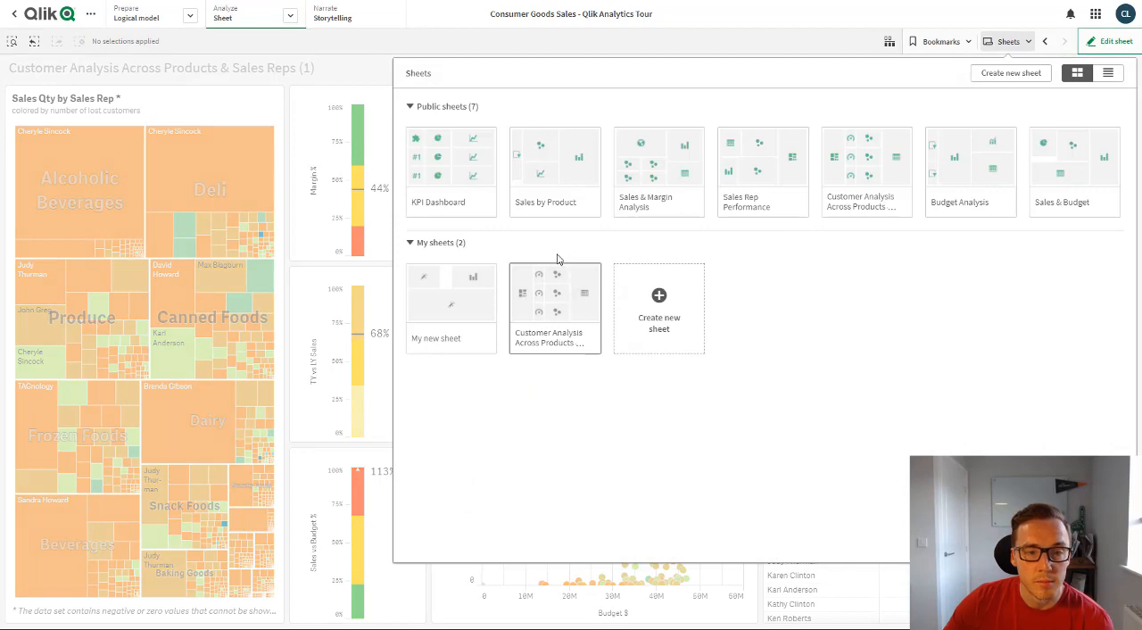
mouse_move(350, 64)
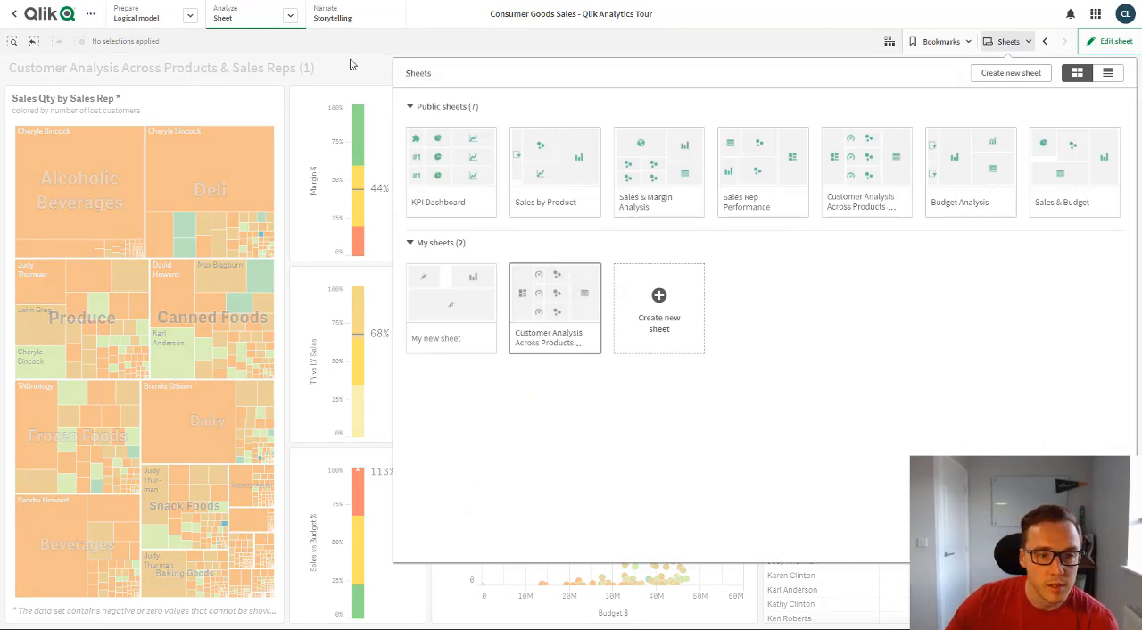
Subscribe weekly to the sheet copy, titling it 'Customer Analysis Across Products & Sales Reps (Private Sheet)'
left_click(89, 14)
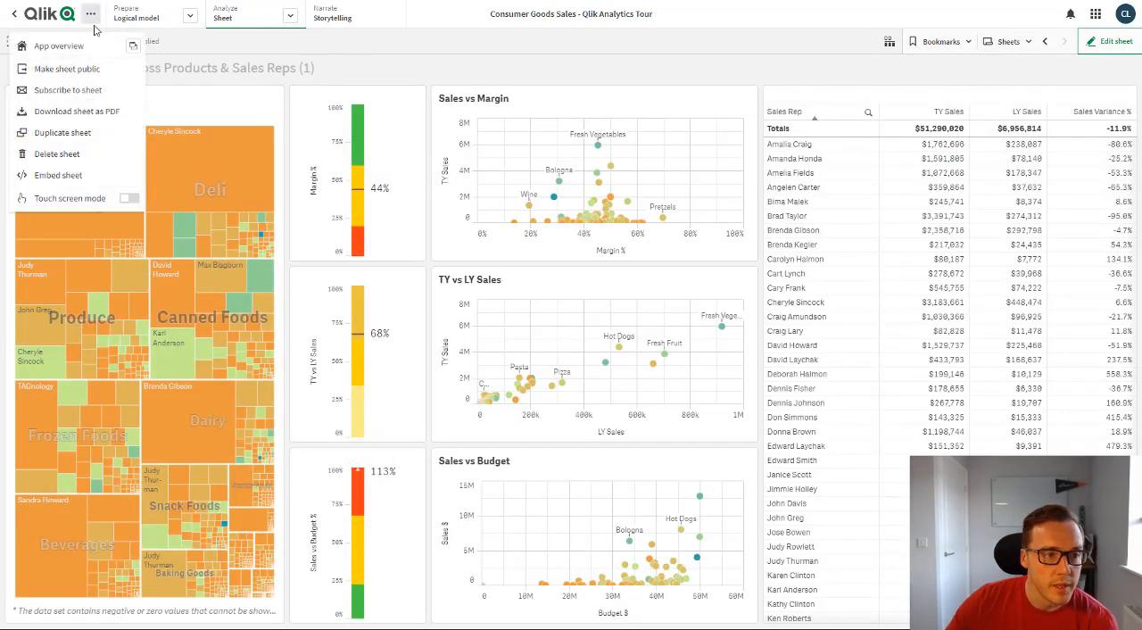
left_click(68, 89)
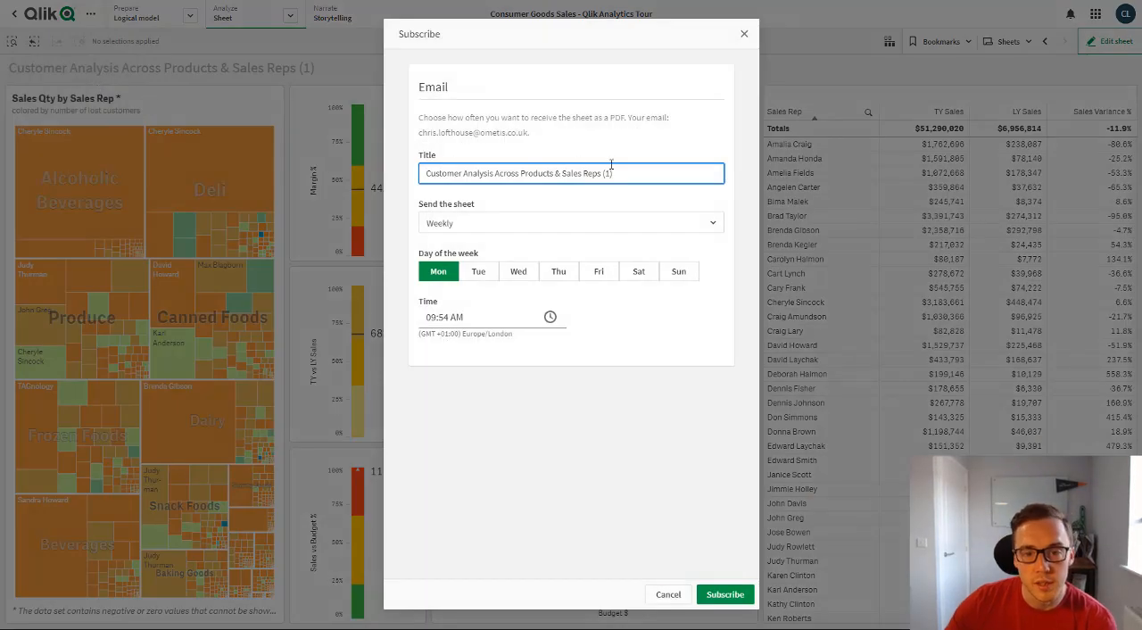
mouse_move(536, 216)
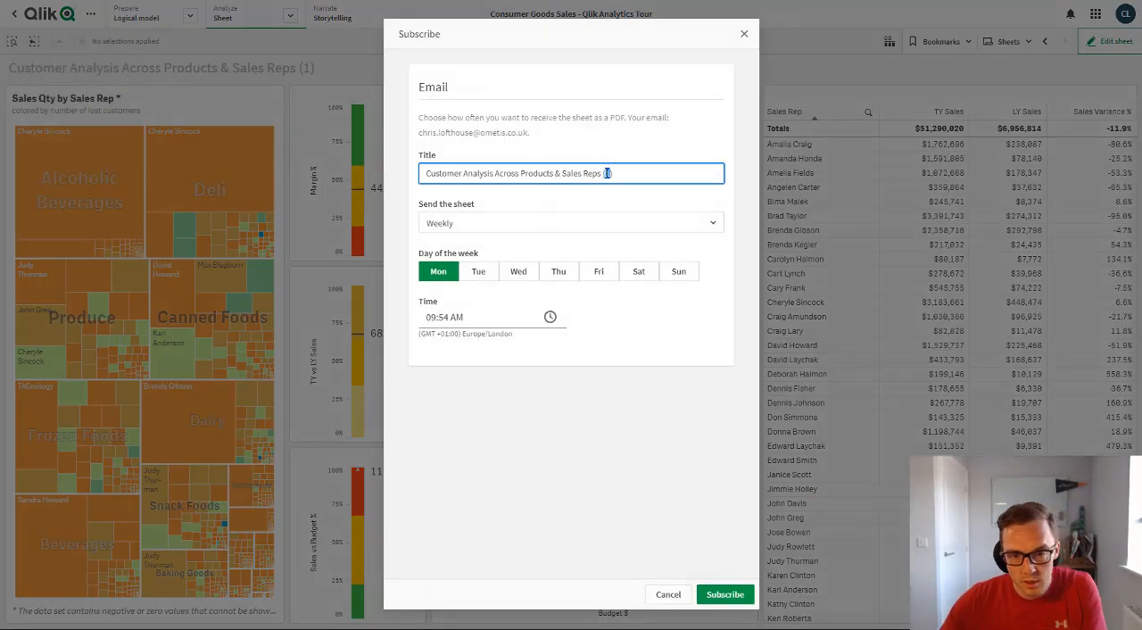
type("(Priv")
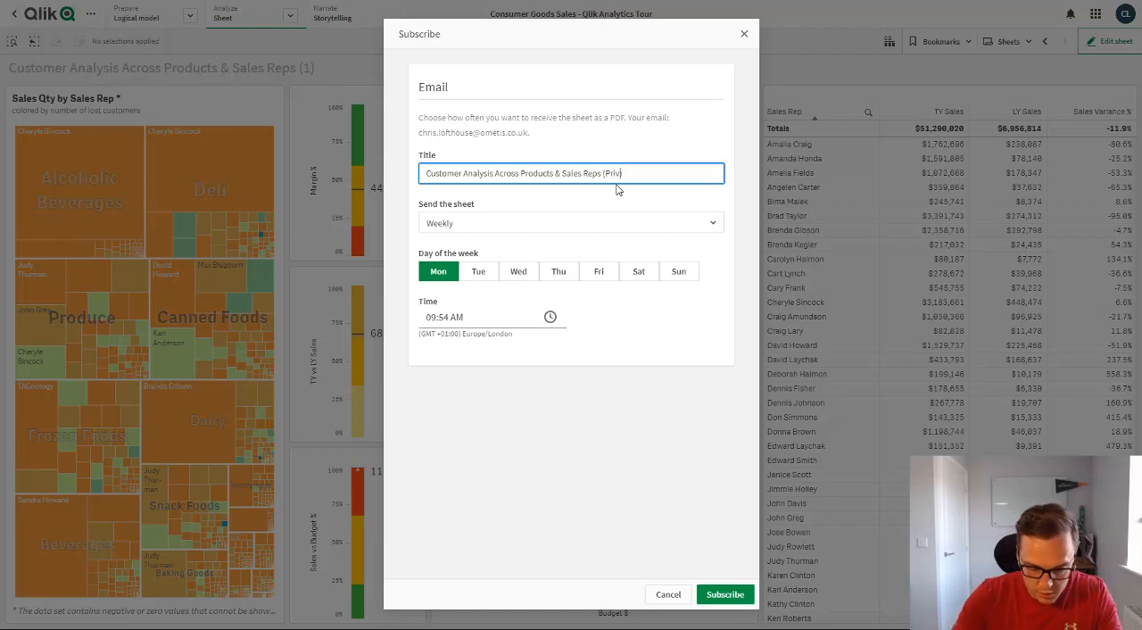
type("ate Sheet)")
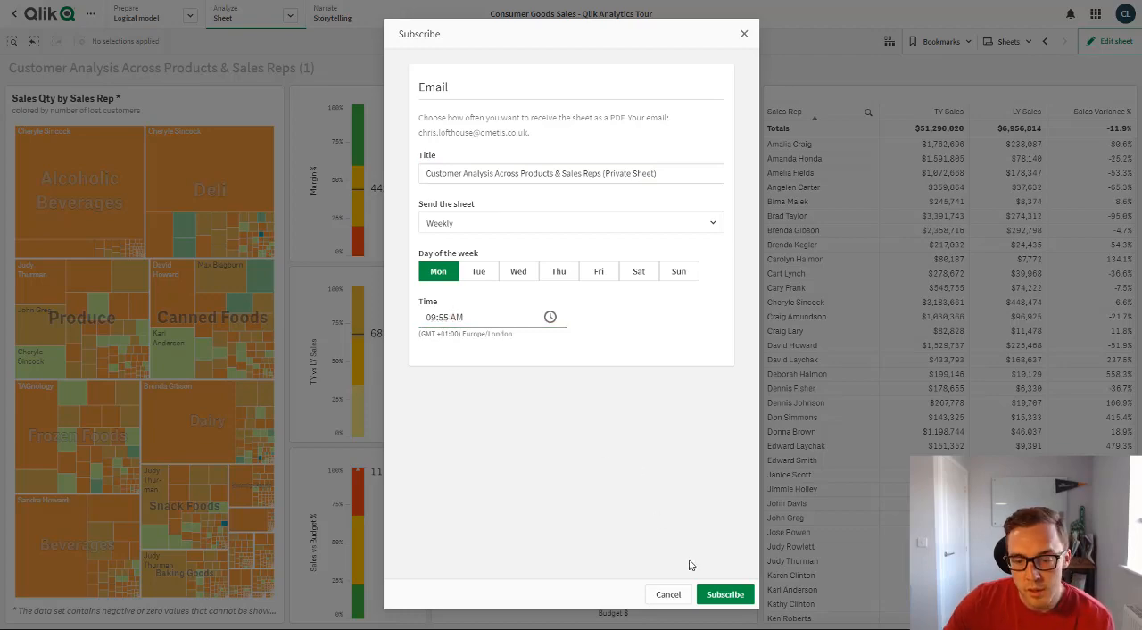
left_click(724, 594)
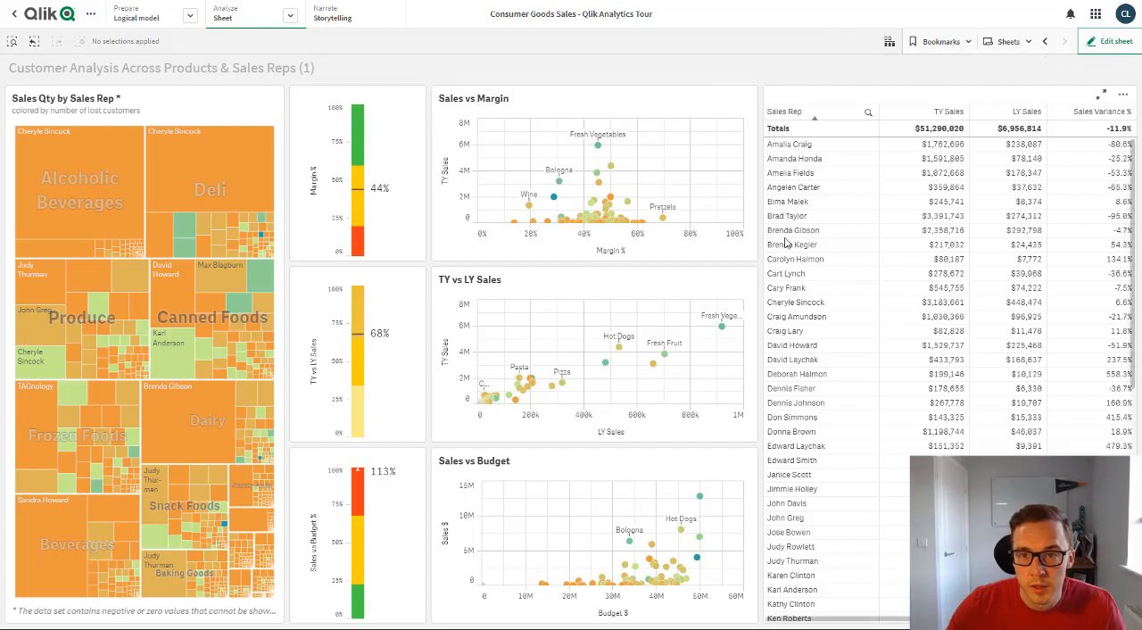
Switch to Outlook so the Qlik sheet and the Alerts folder sit side by side
key("alt+tab")
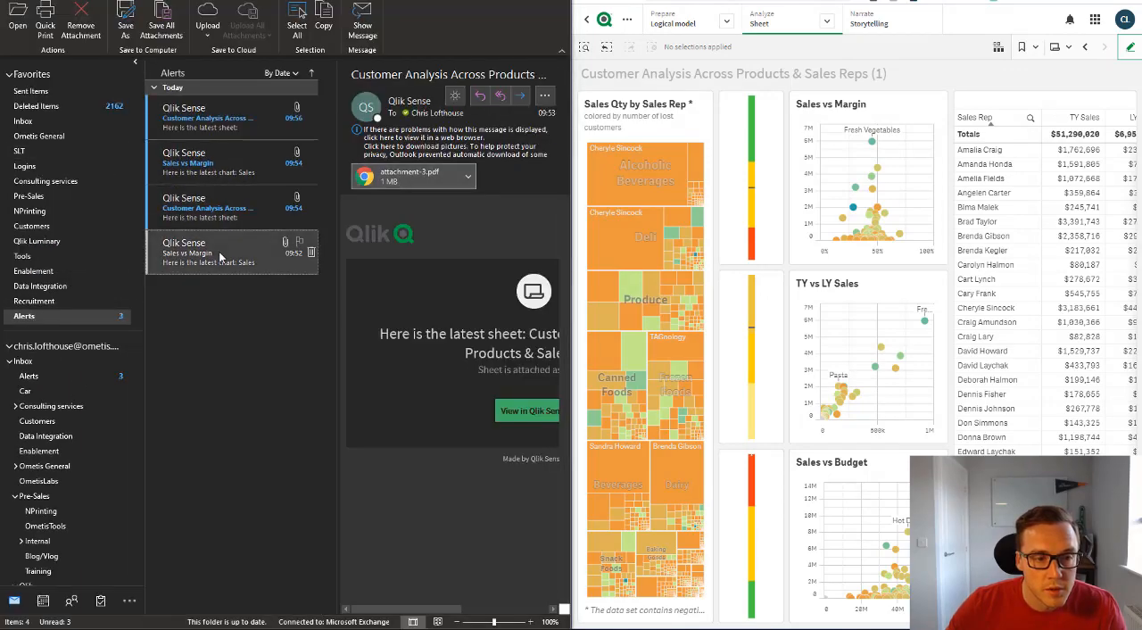
Read the Sales vs Margin chart emails and the newly arrived private sheet subscription email in Alerts
left_click(232, 253)
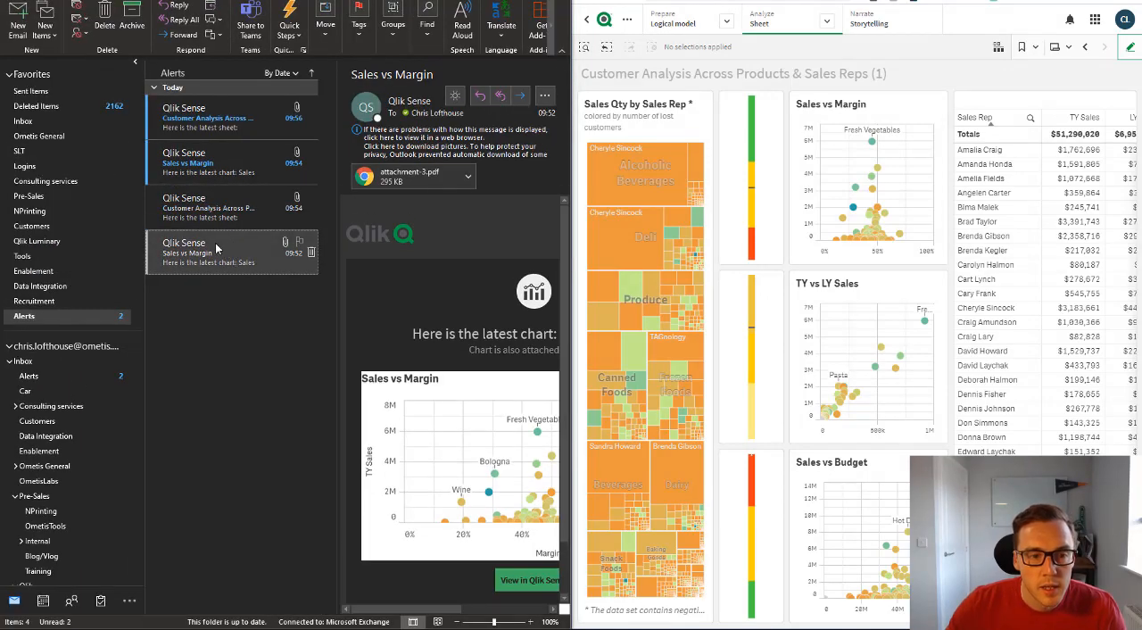
left_click(207, 207)
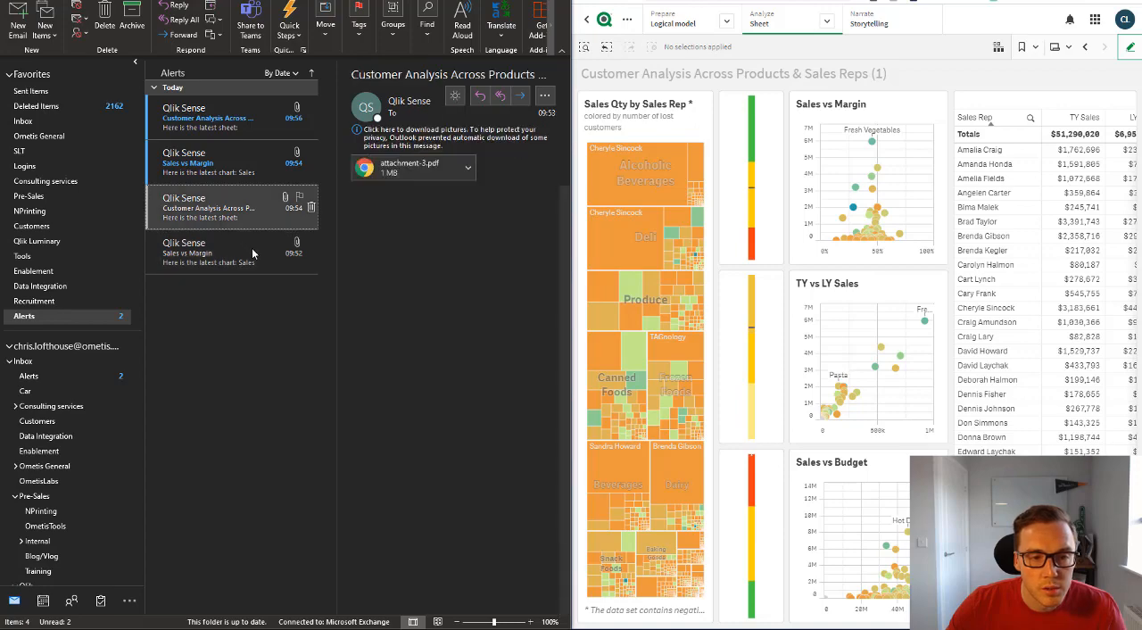
left_click(214, 162)
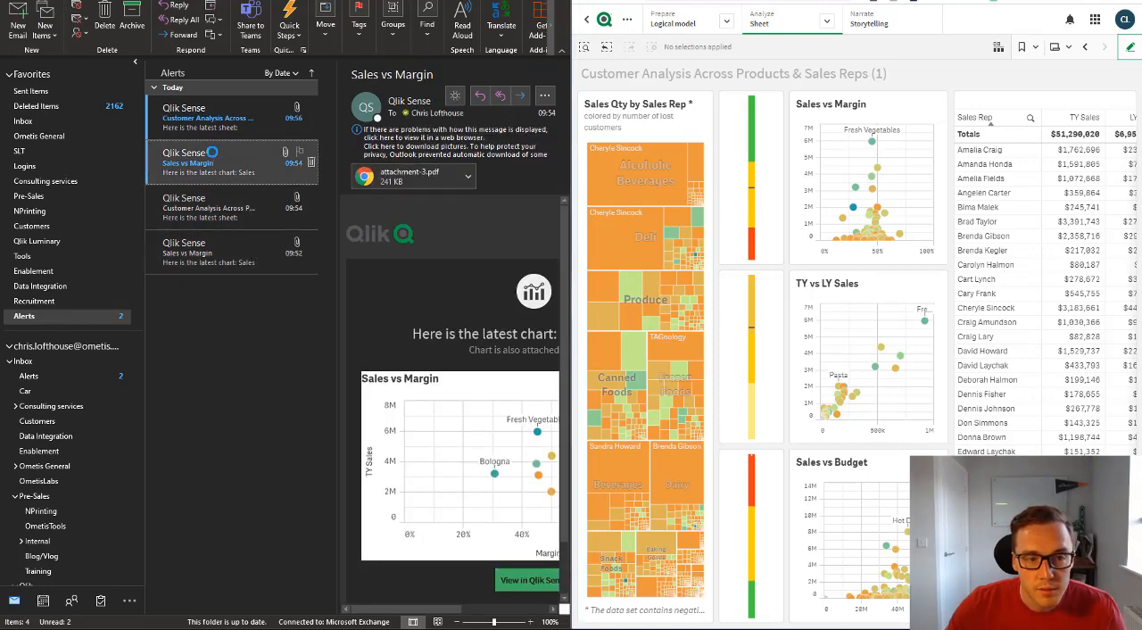
double_click(187, 162)
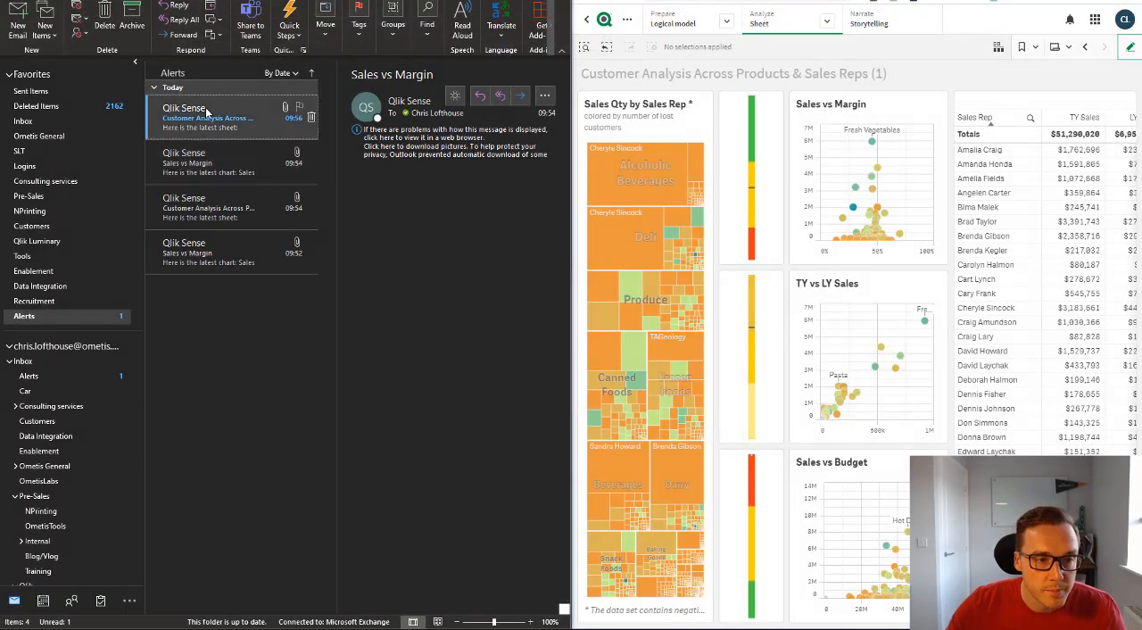
left_click(207, 117)
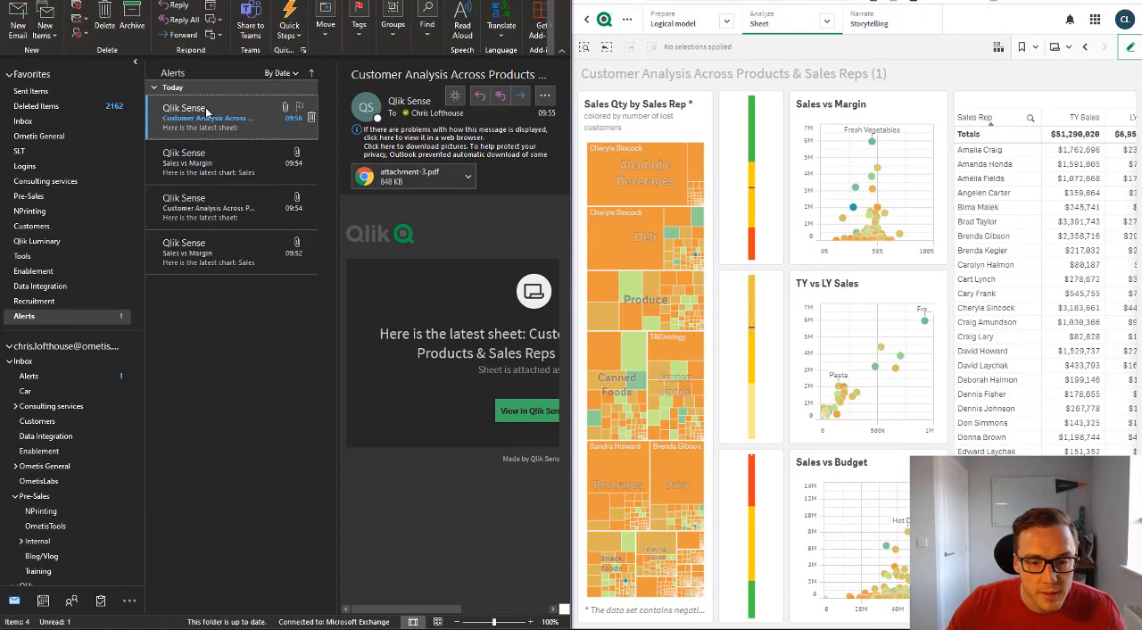
mouse_move(307, 140)
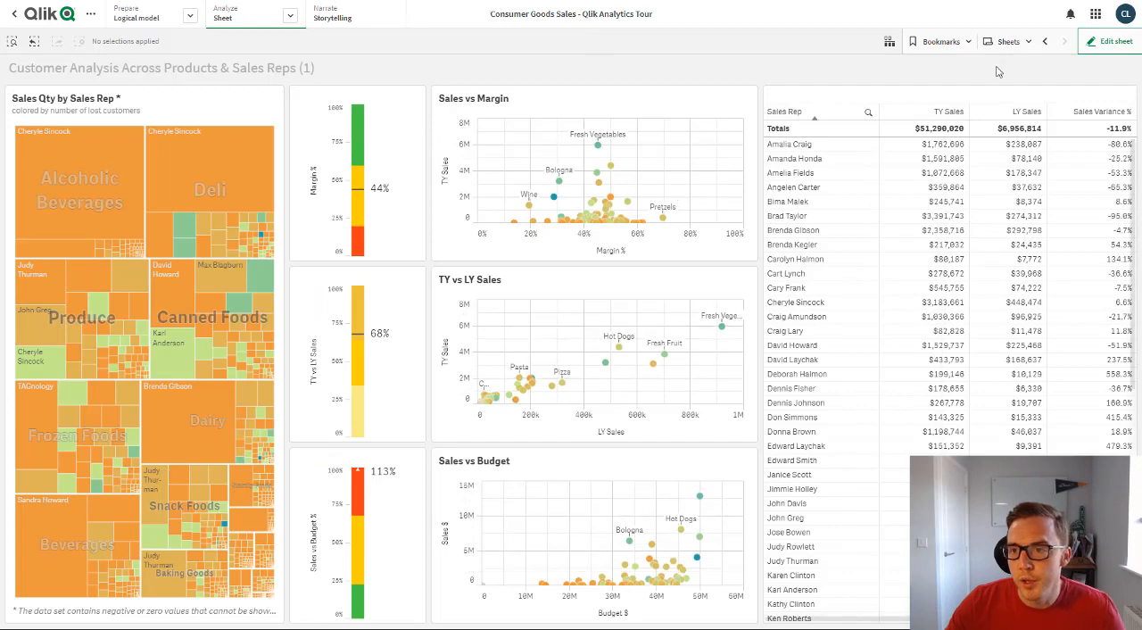
left_click(1008, 41)
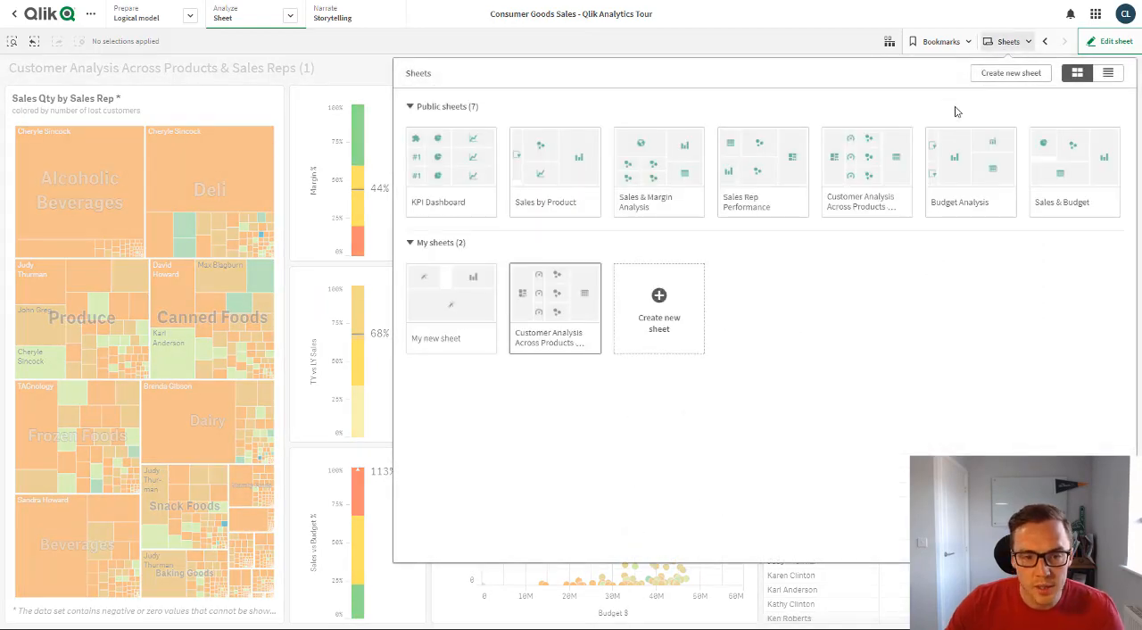
mouse_move(613, 289)
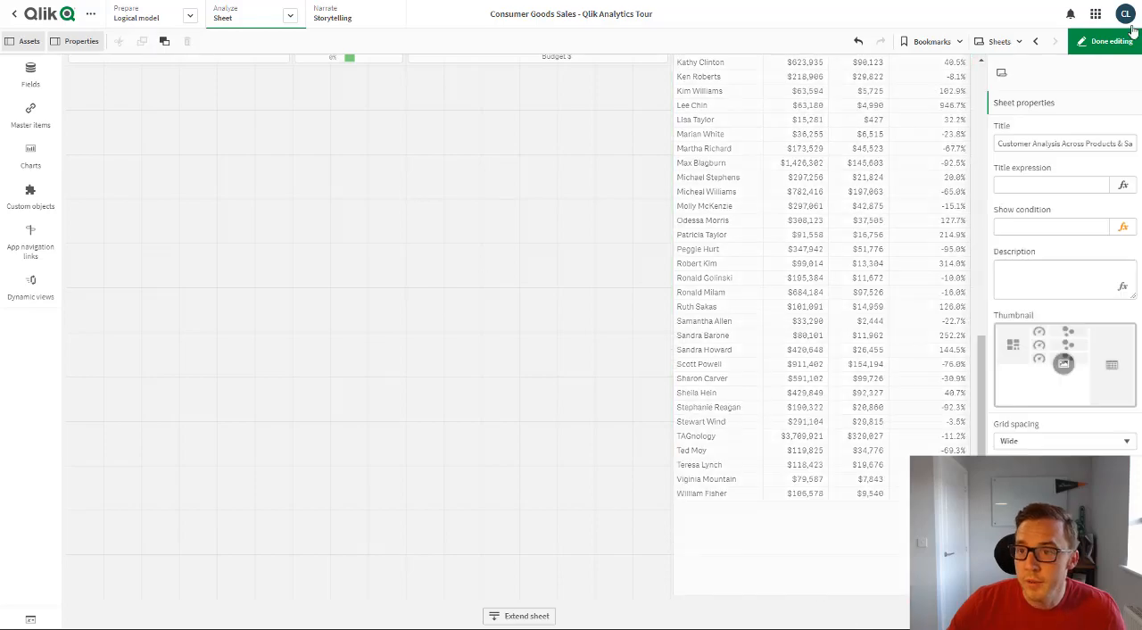
left_click(1107, 41)
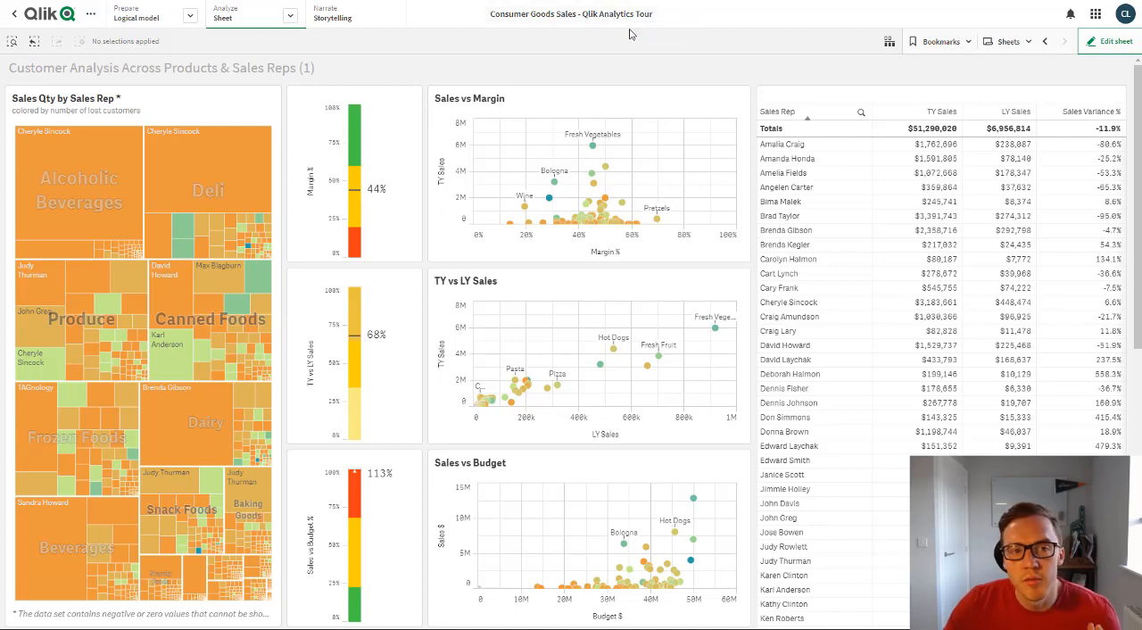
mouse_move(746, 89)
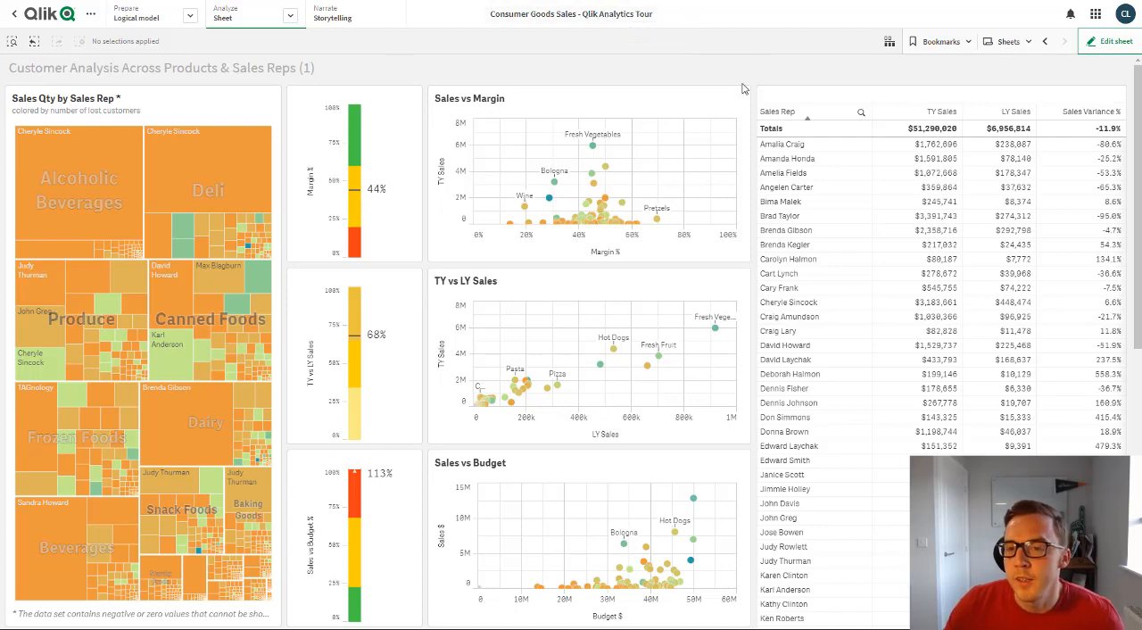
mouse_move(1060, 57)
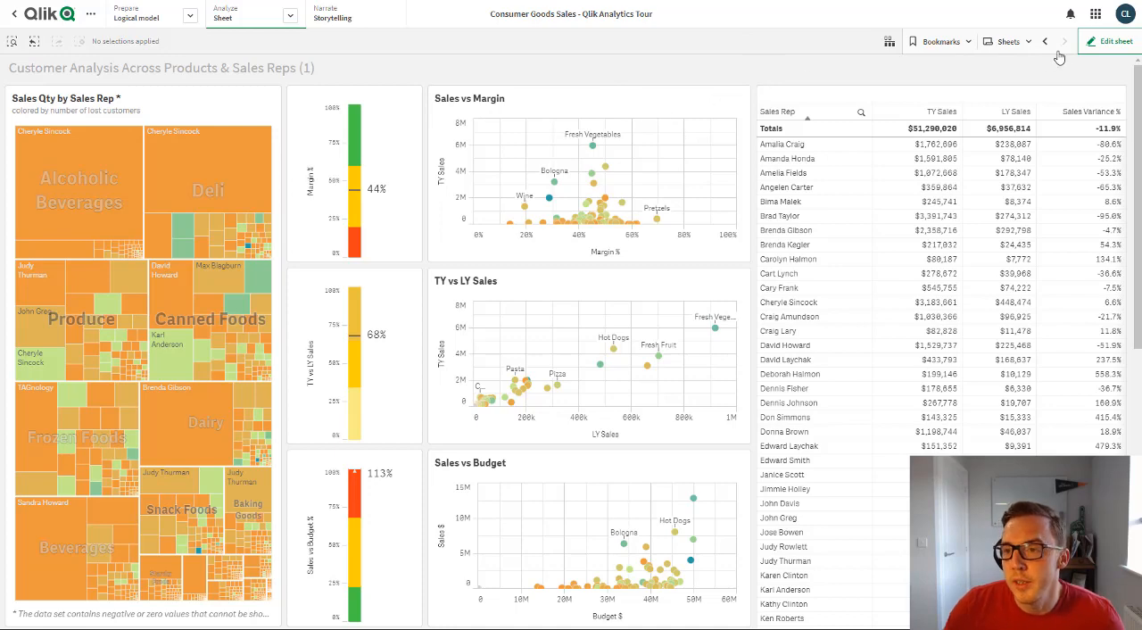
Reach the Subscriptions page from the avatar's profile menu, listing four subscriptions
left_click(1124, 15)
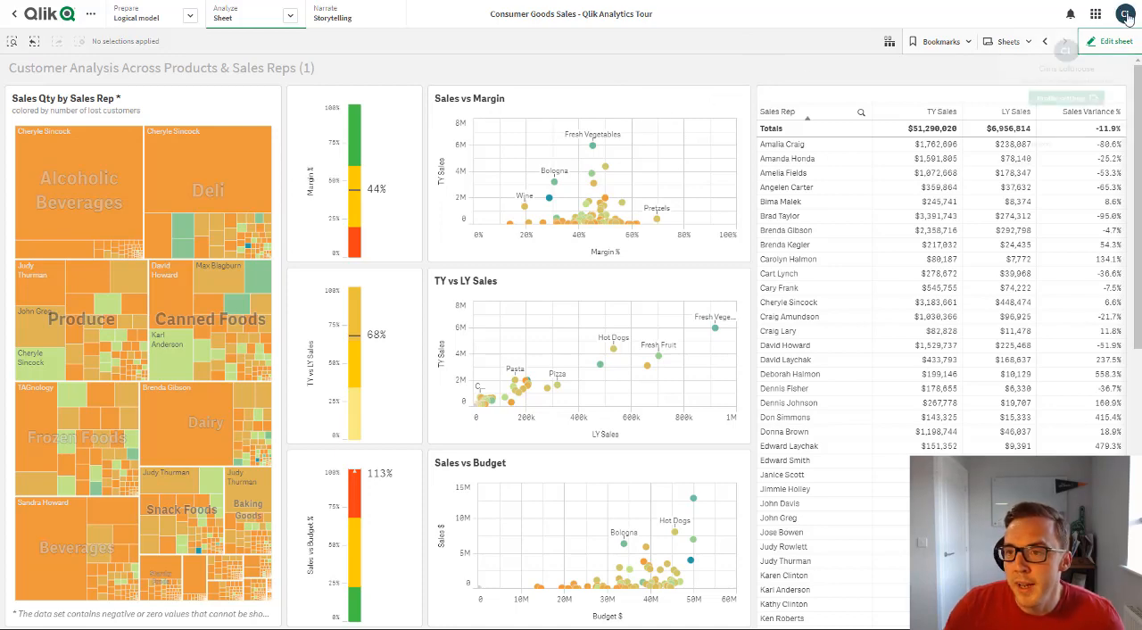
left_click(1124, 14)
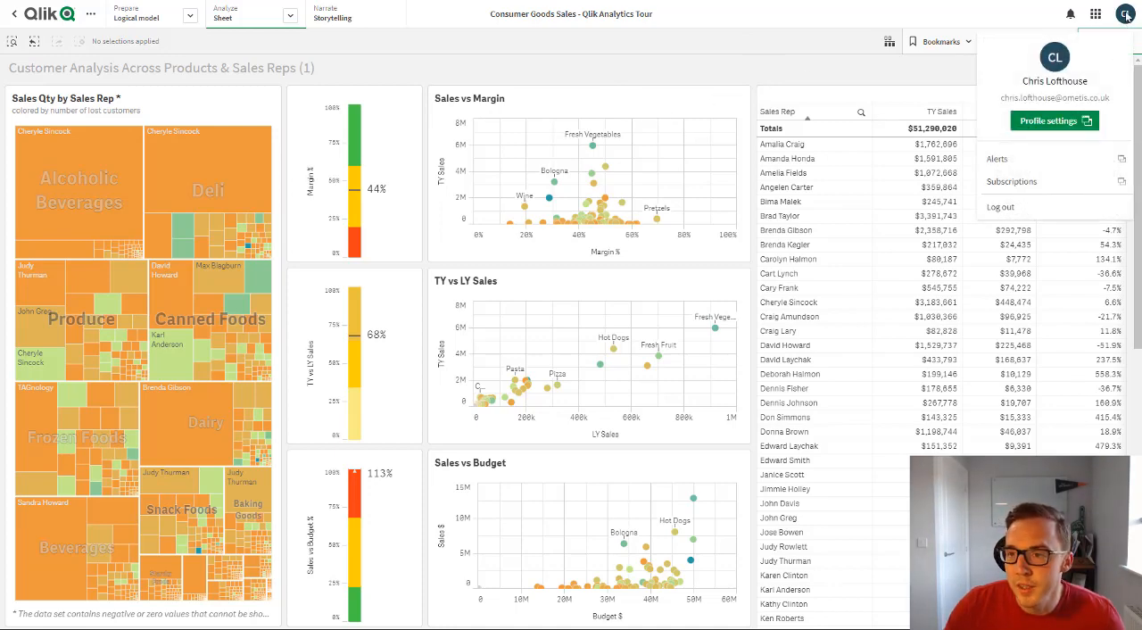
mouse_move(1012, 182)
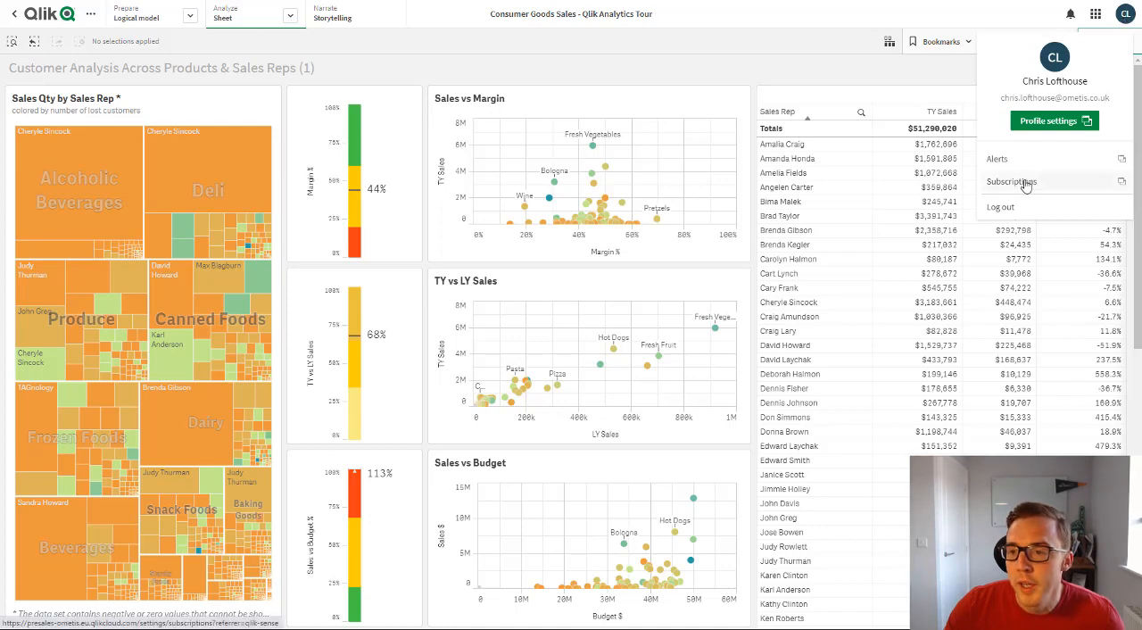
left_click(1012, 182)
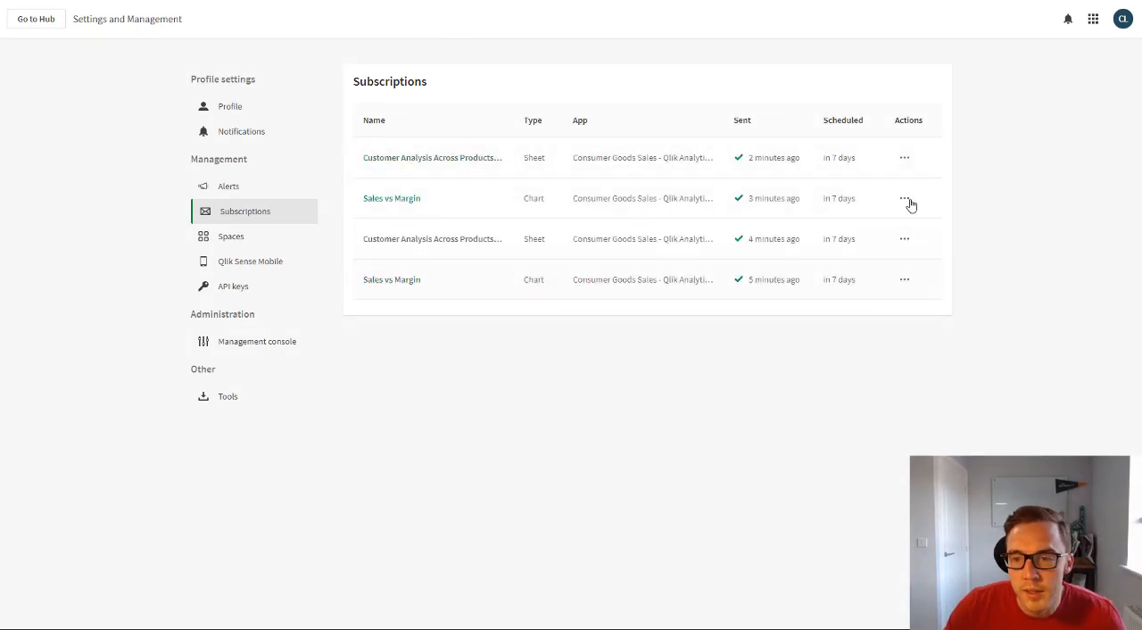
Delete the second Sales vs Margin subscription and disable the older sheet subscription, confirming the stop
left_click(903, 279)
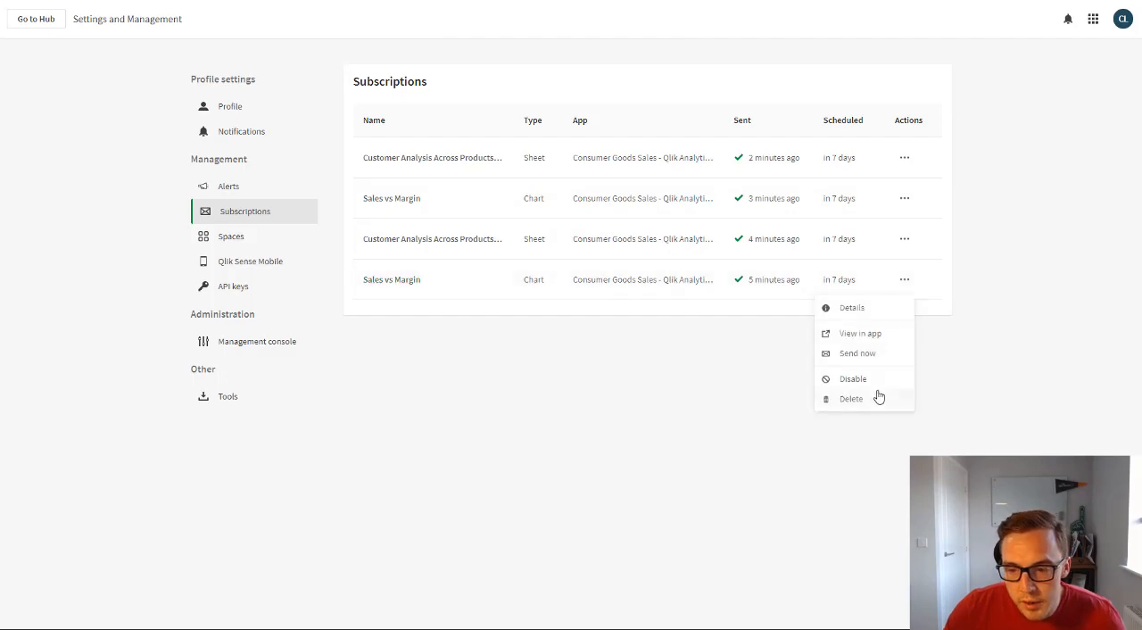
left_click(850, 398)
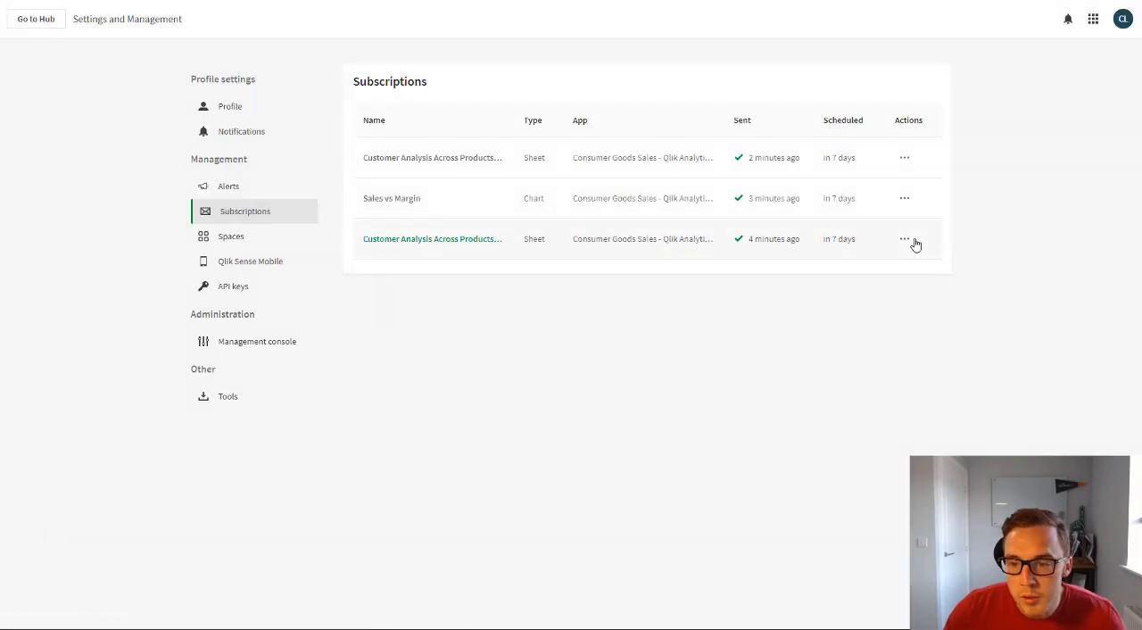
left_click(903, 239)
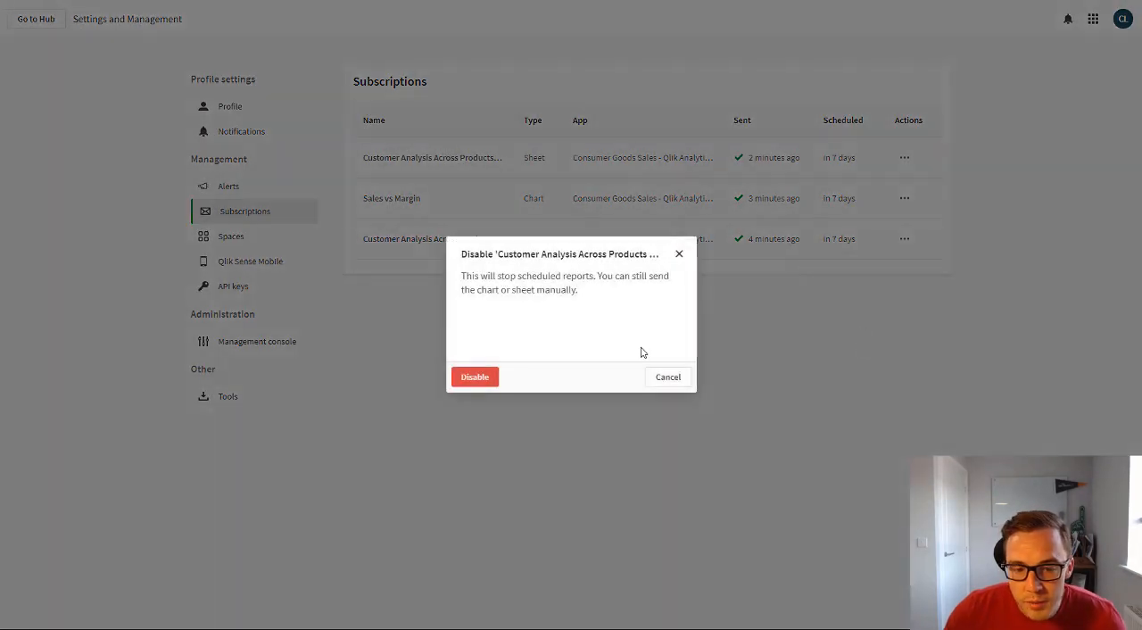
left_click(475, 377)
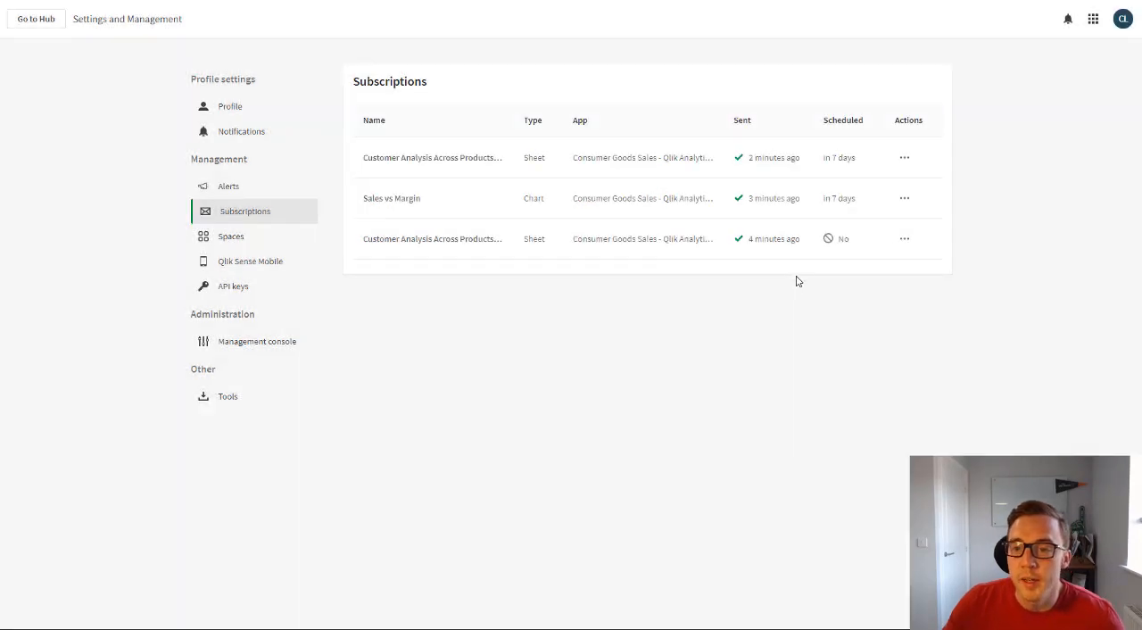
mouse_move(981, 189)
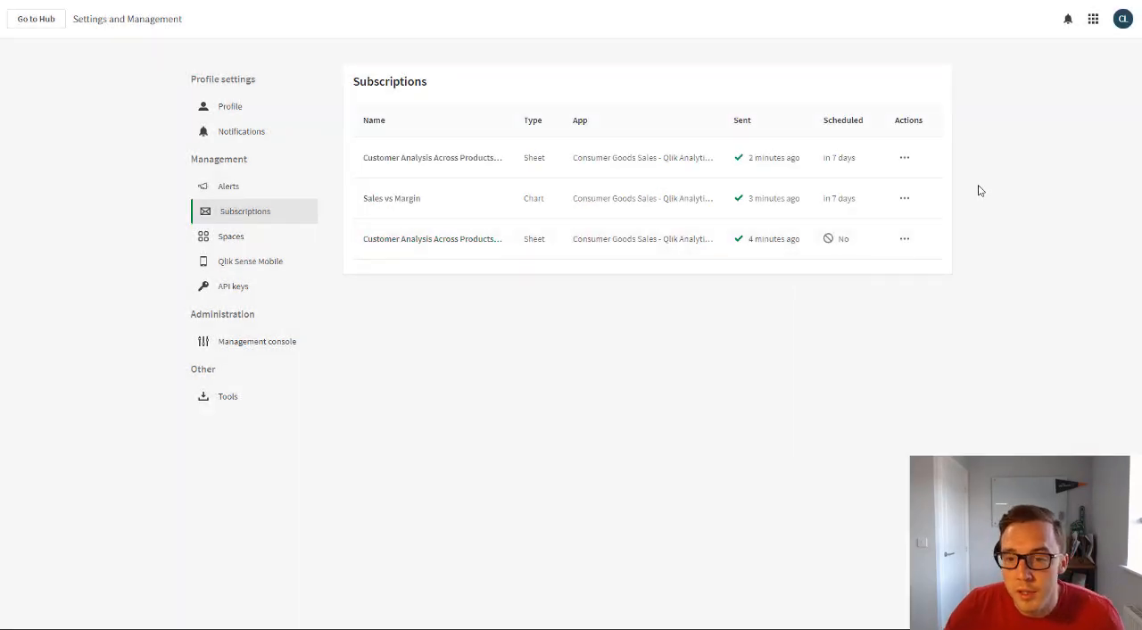
left_click(903, 157)
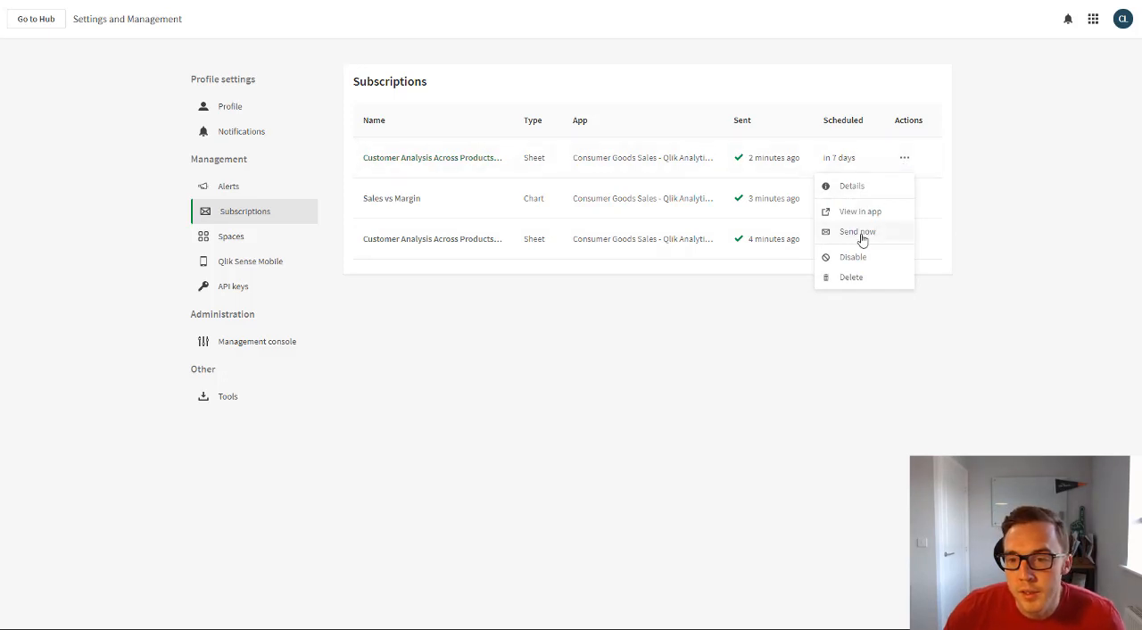
mouse_move(864, 237)
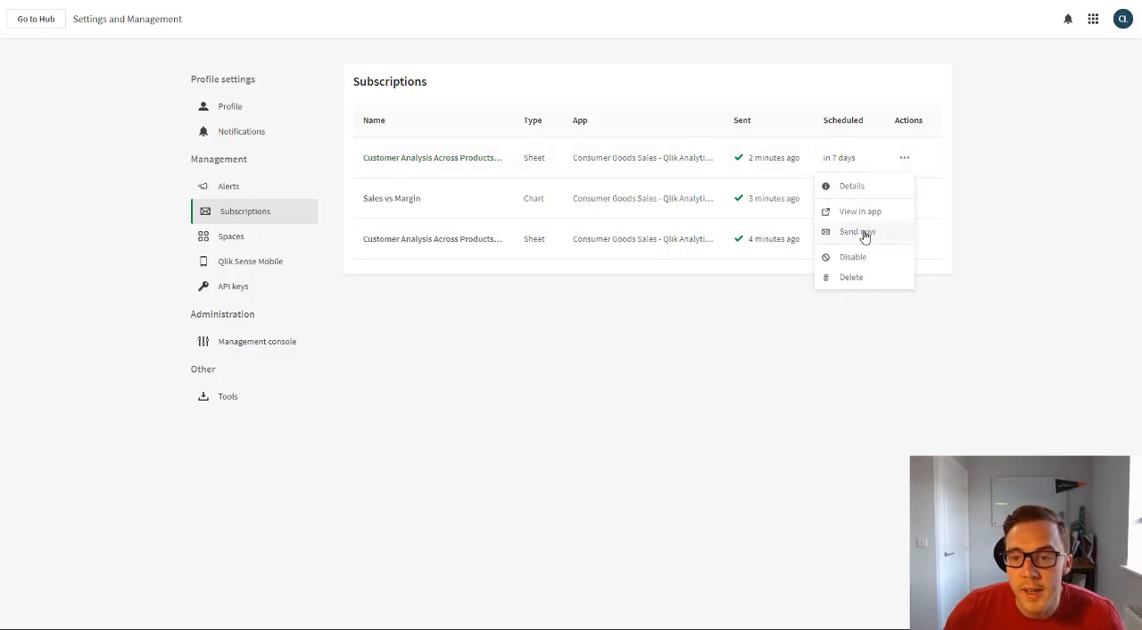
Send the newest sheet subscription now, then delete the disabled sheet and Sales vs Margin subscriptions
left_click(857, 232)
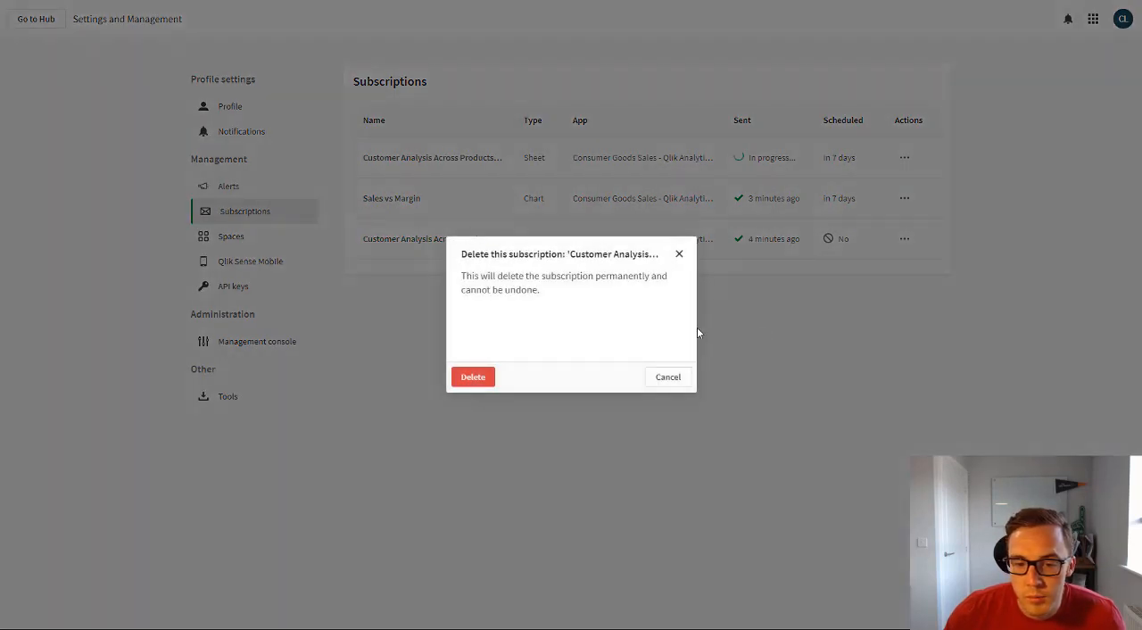
left_click(473, 377)
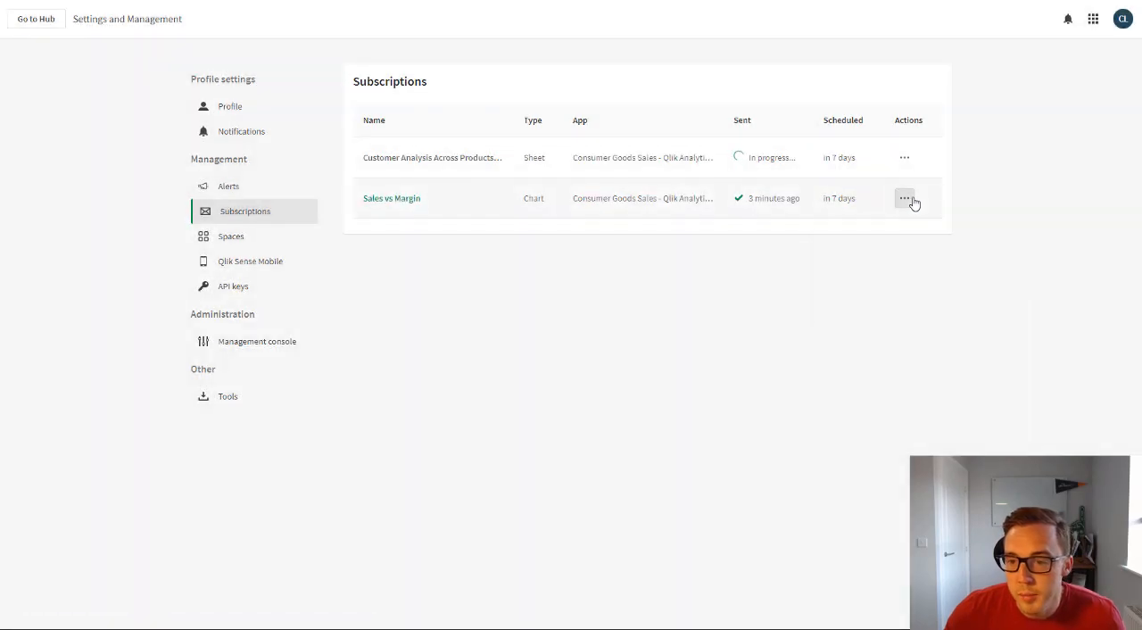
left_click(905, 198)
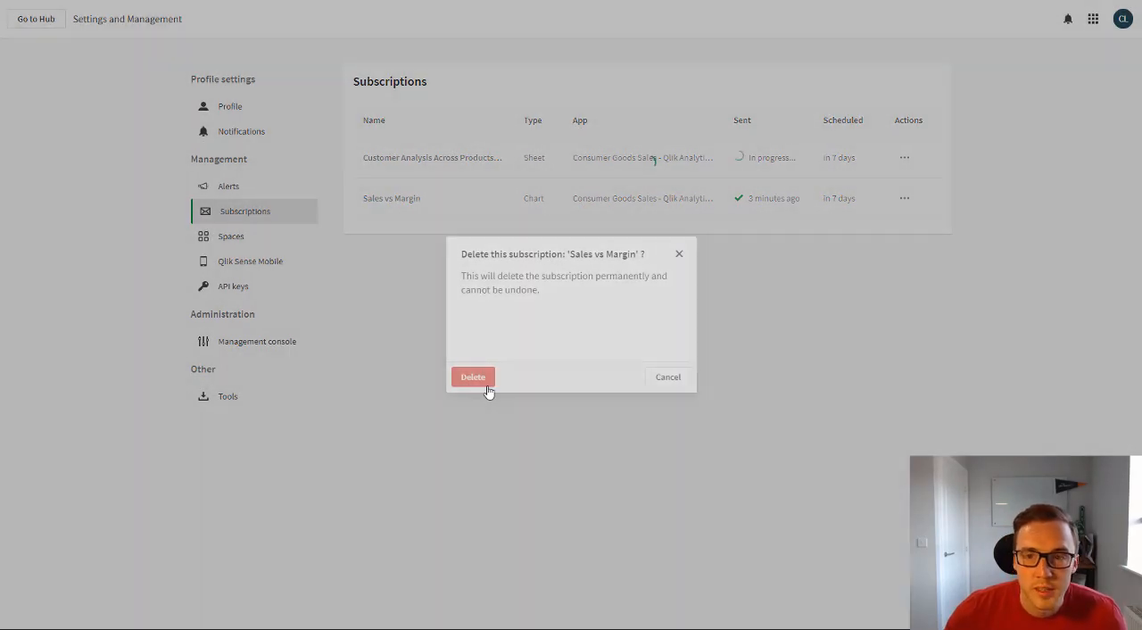
left_click(473, 375)
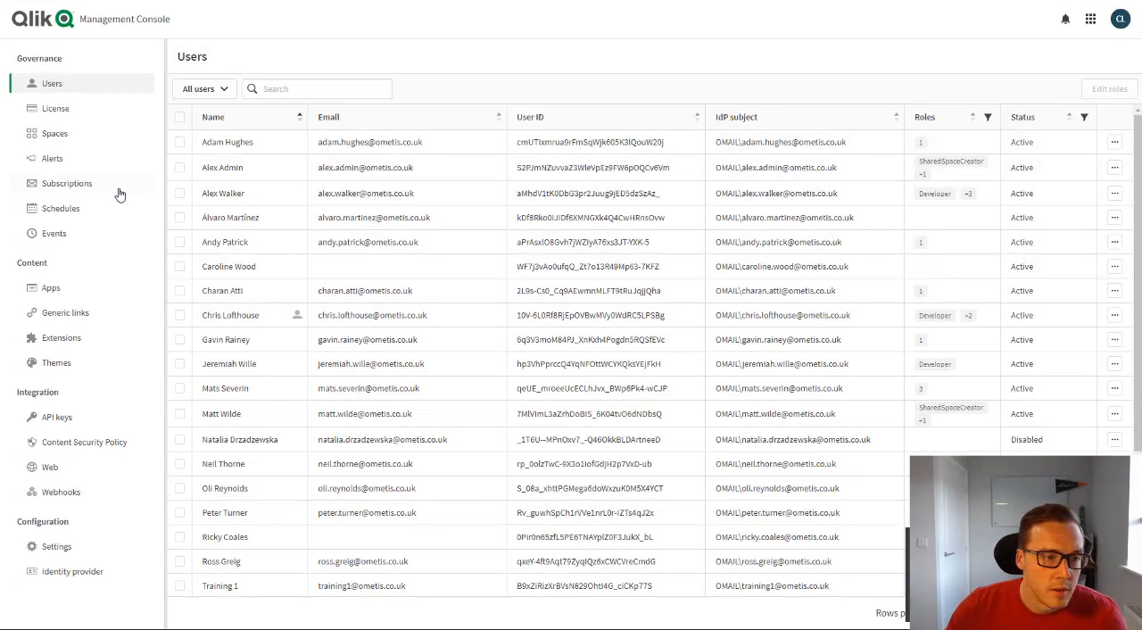
Show the tenant-wide Subscriptions list in Management Console and reach the first subscription's options
left_click(68, 182)
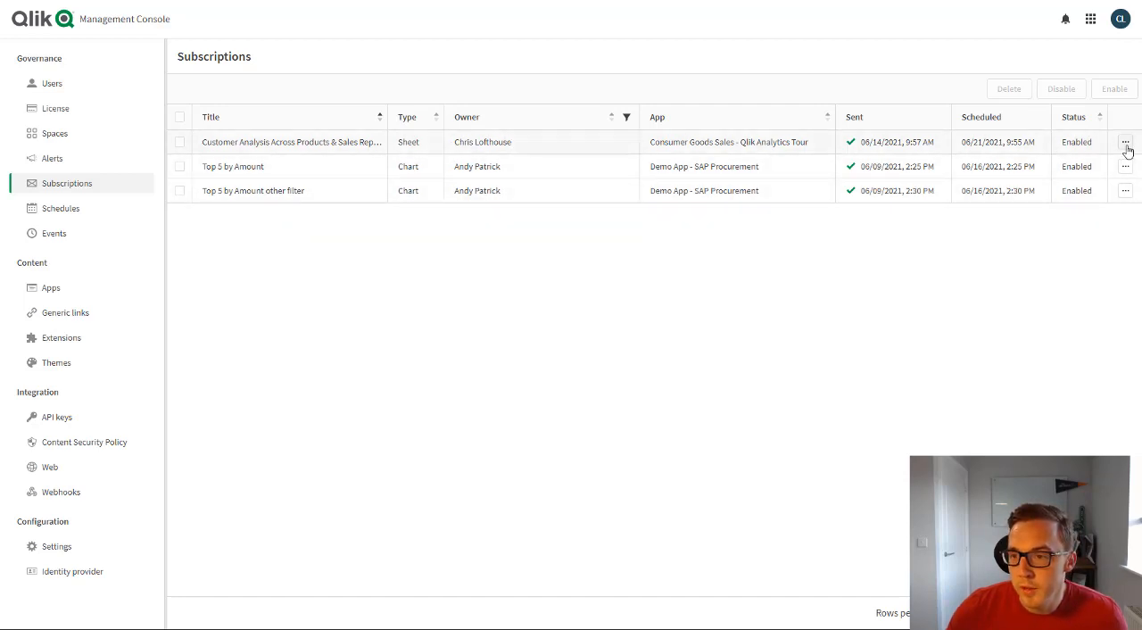
left_click(1124, 143)
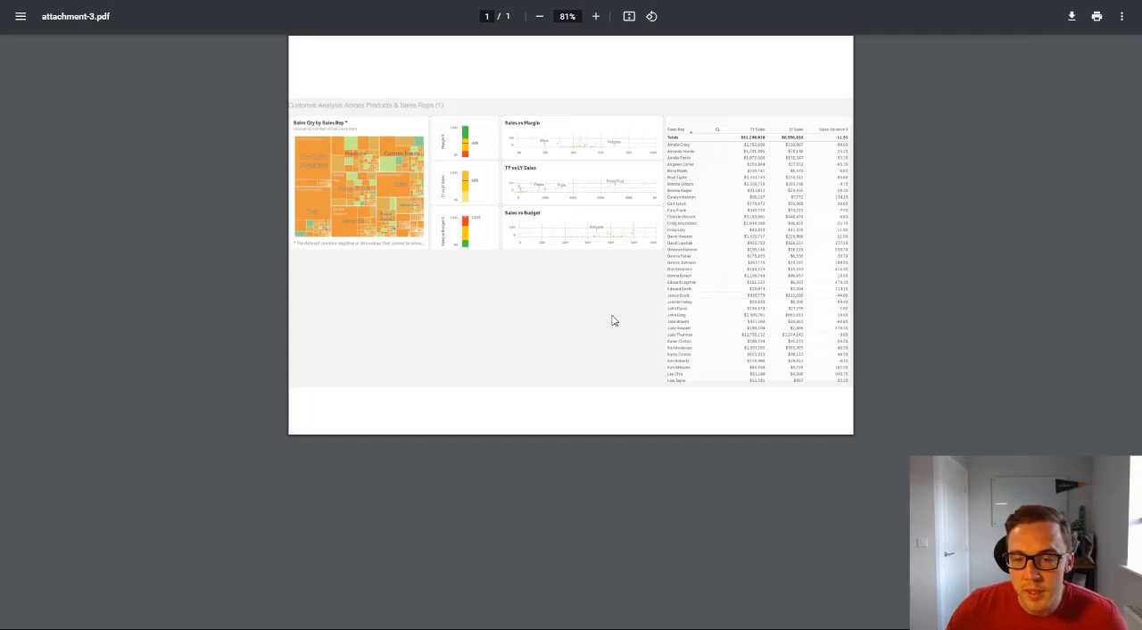
mouse_move(725, 385)
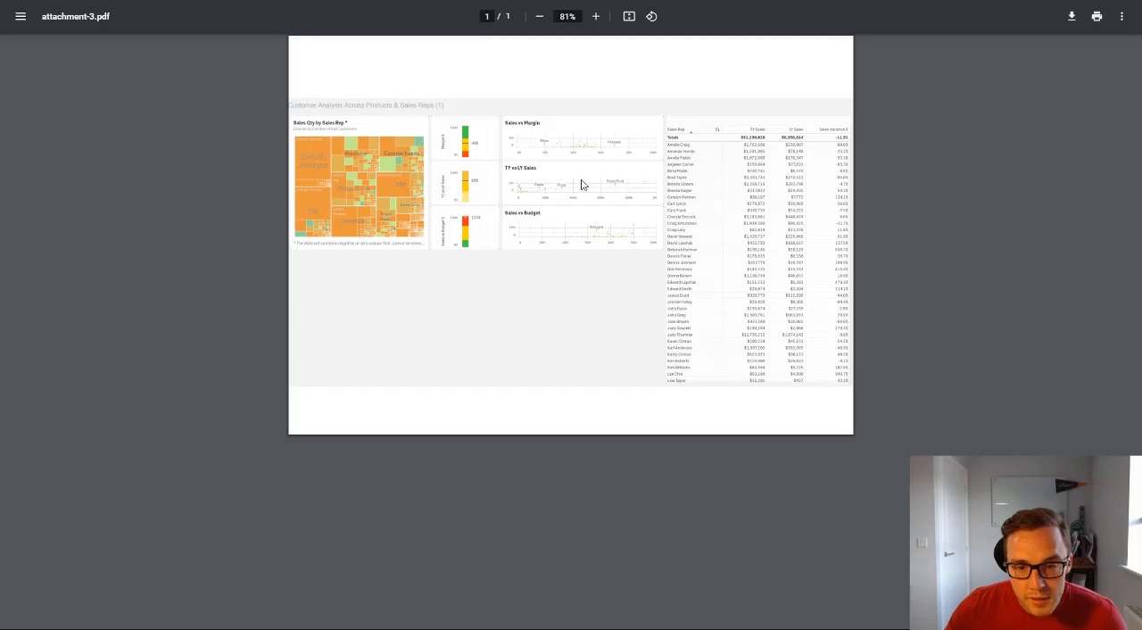
mouse_move(482, 214)
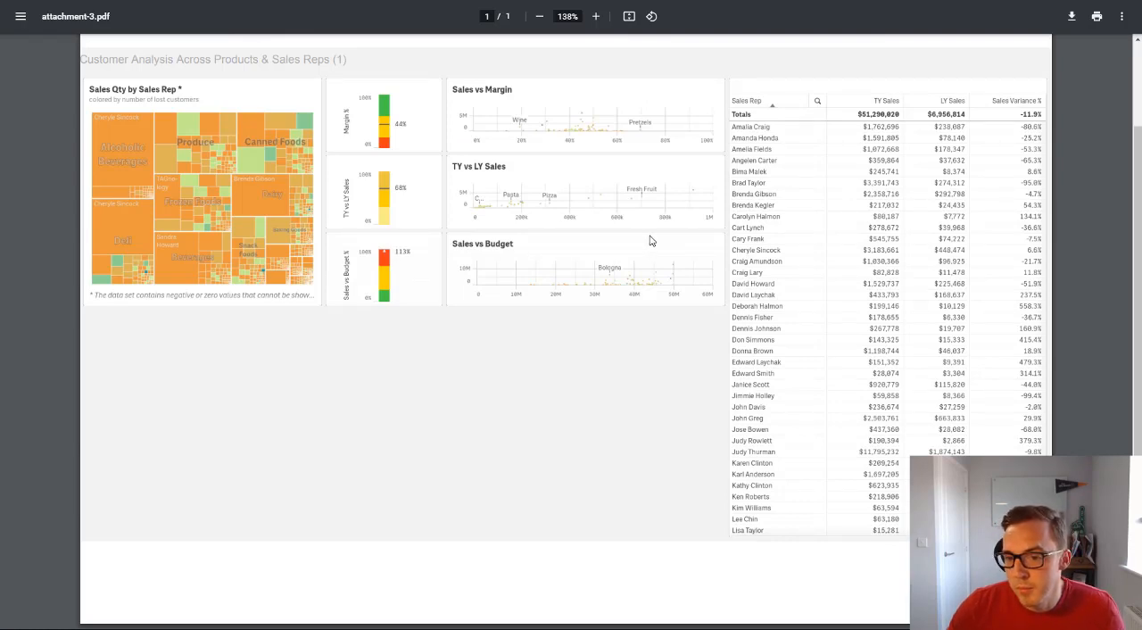
mouse_move(771, 302)
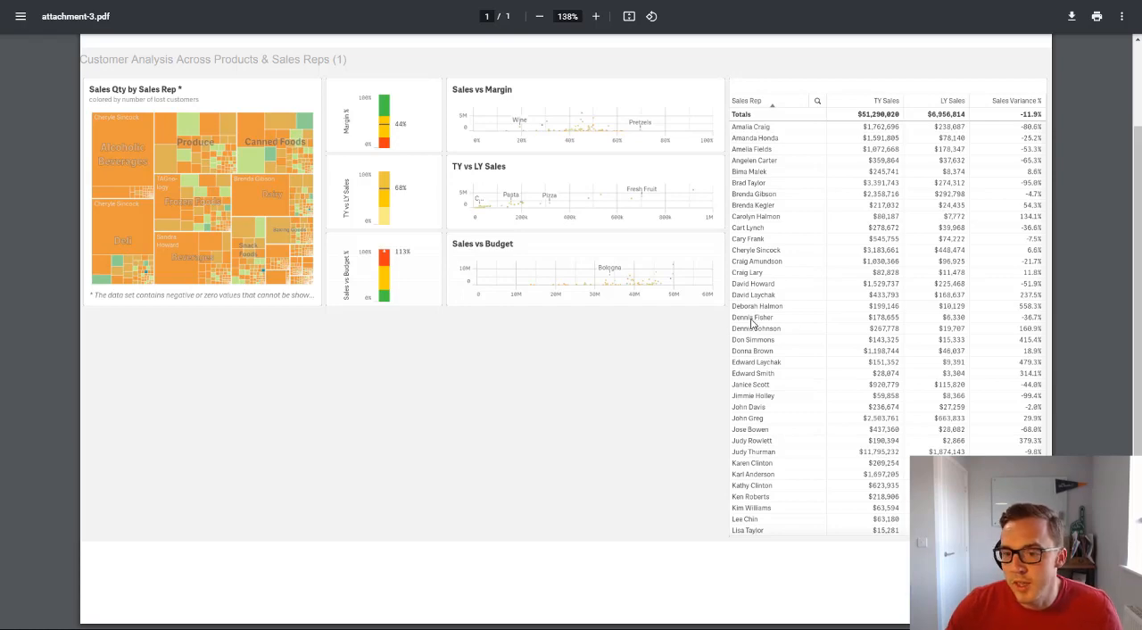
mouse_move(714, 338)
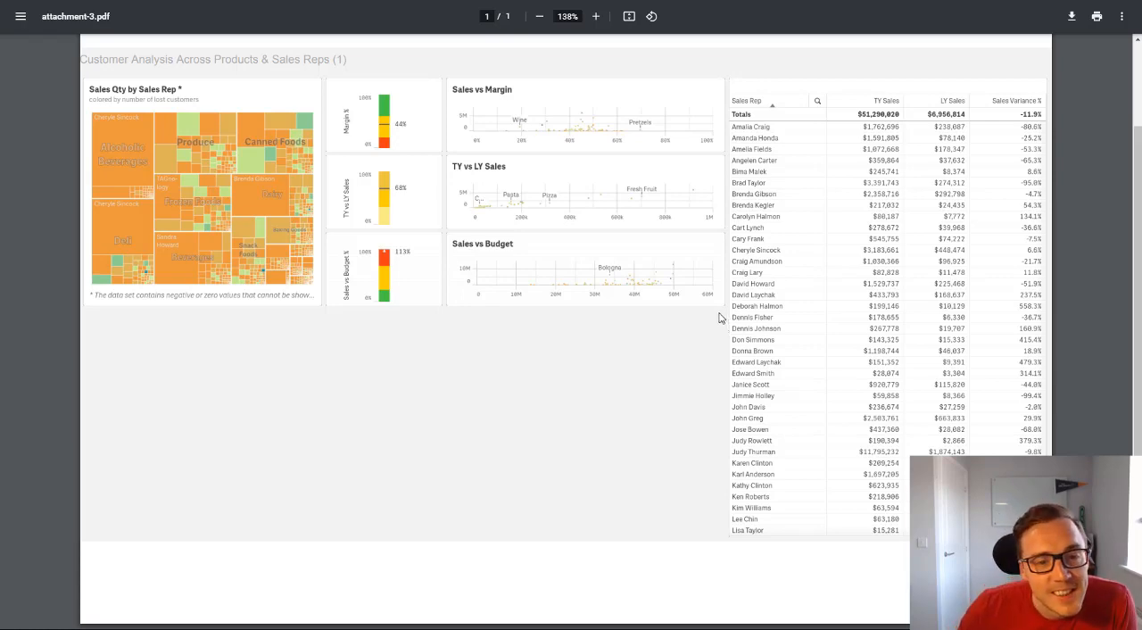
mouse_move(479, 230)
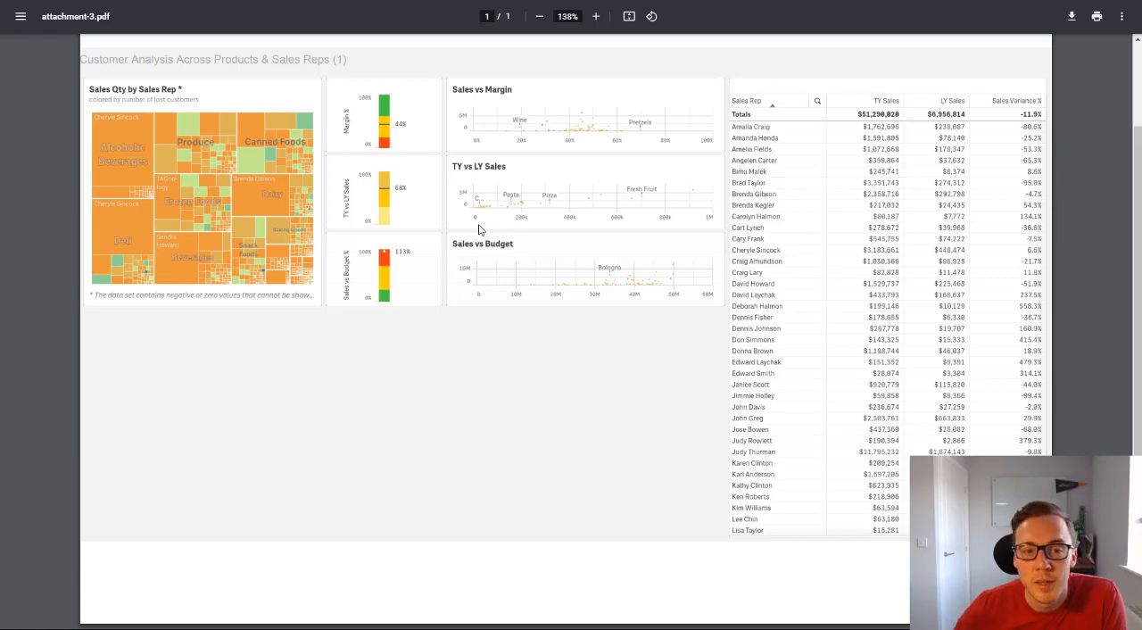
mouse_move(739, 347)
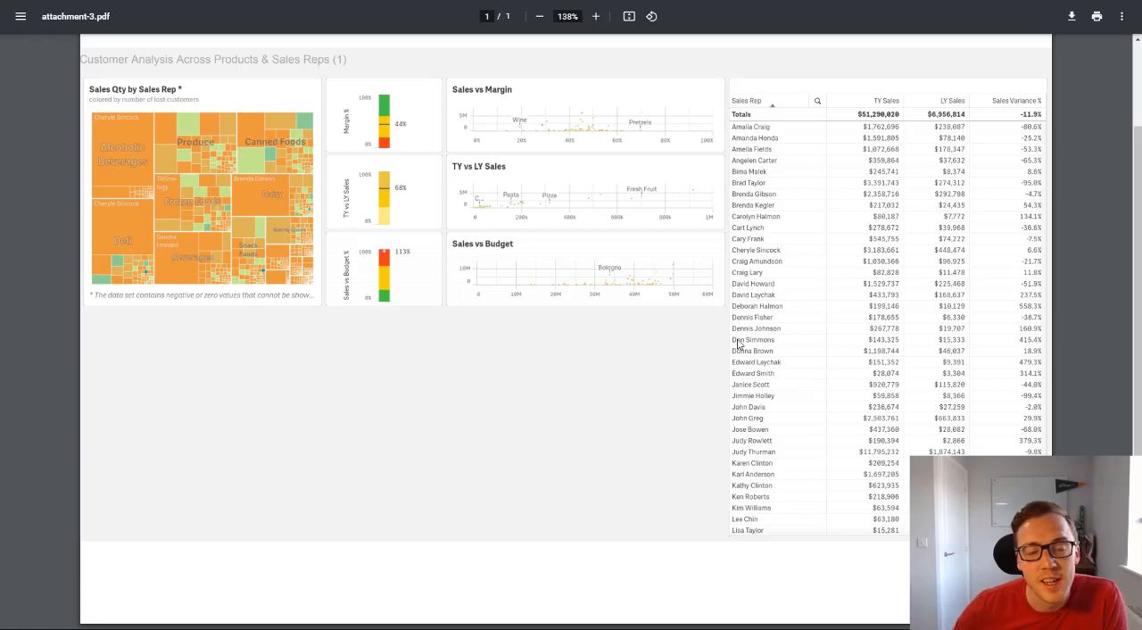
mouse_move(735, 339)
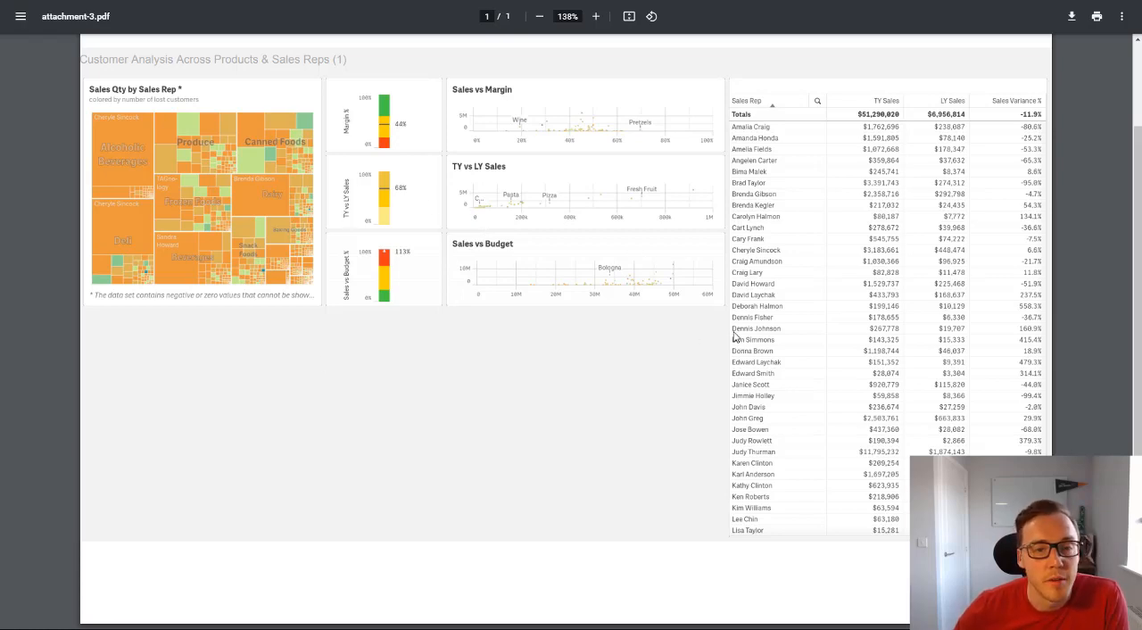